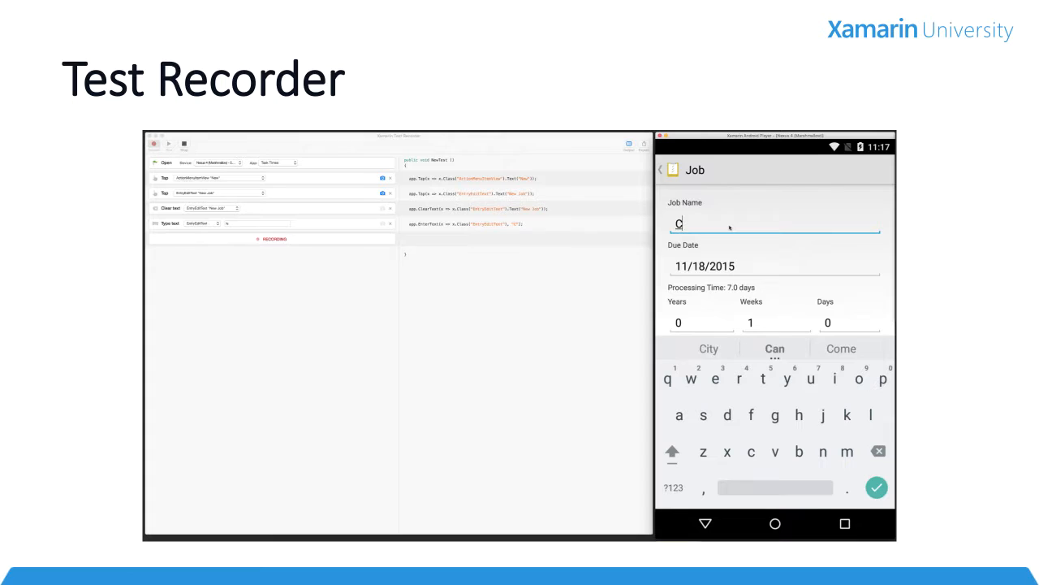
Enter the texts 'Copy Log Files' and 'Defrag disk' into Task Times fields
{"action": "type", "text": "Copy Log F"}
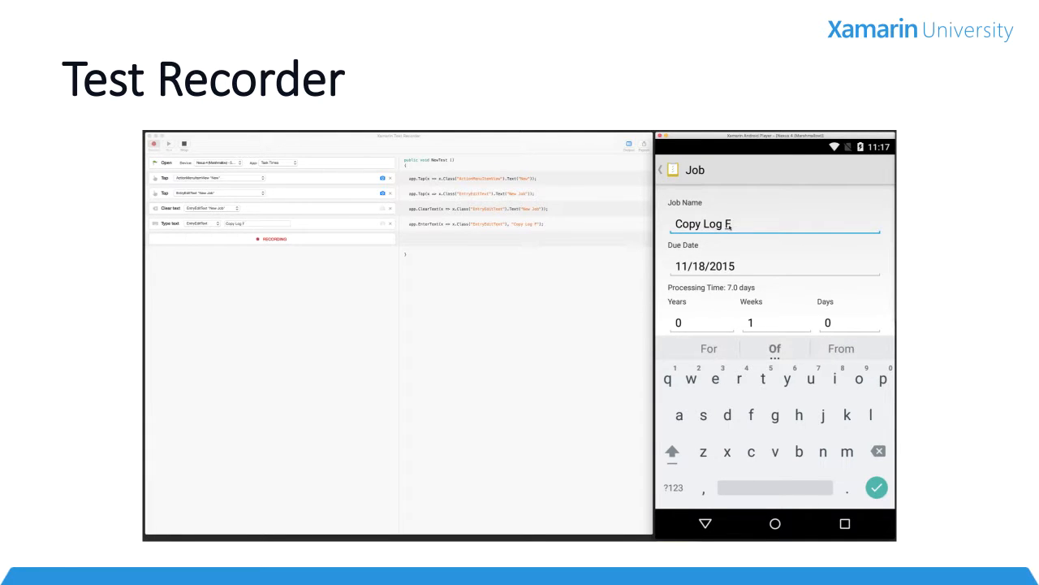
{"action": "left_click", "coordinate": [776, 323]}
{"action": "type", "text": "D"}
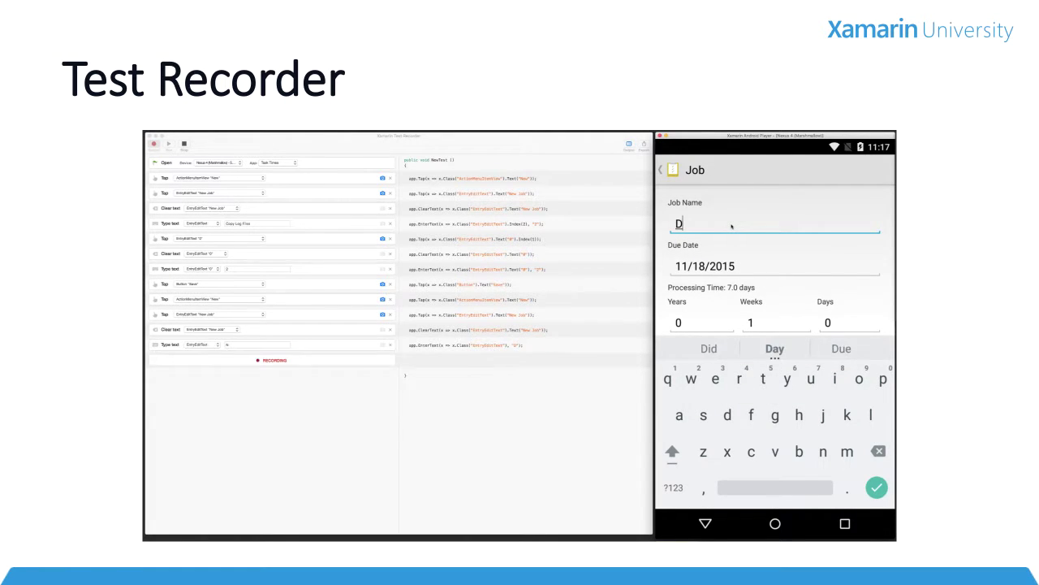
{"action": "type", "text": "efrag disk"}
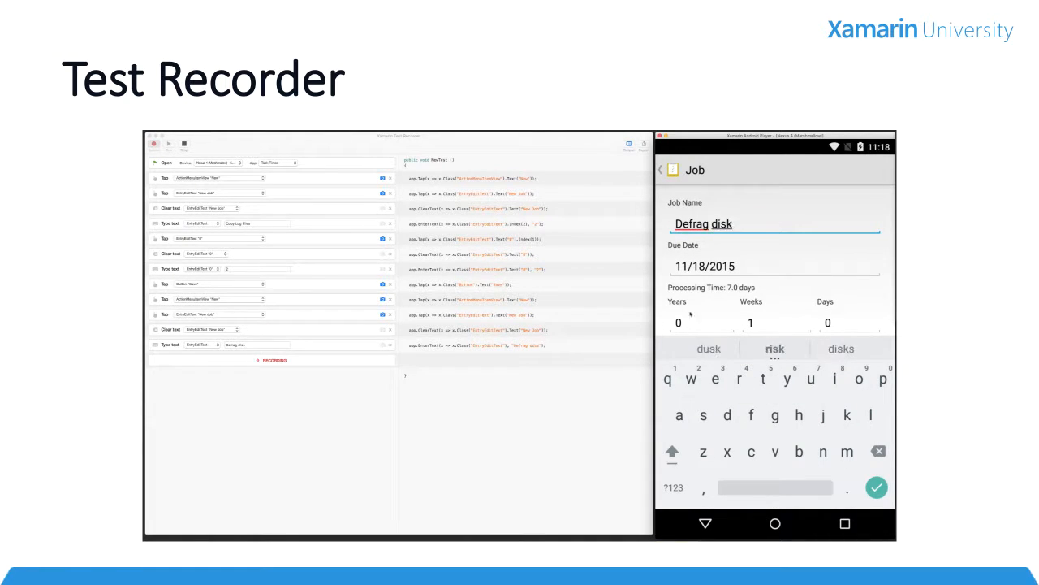
{"action": "left_click", "coordinate": [705, 523]}
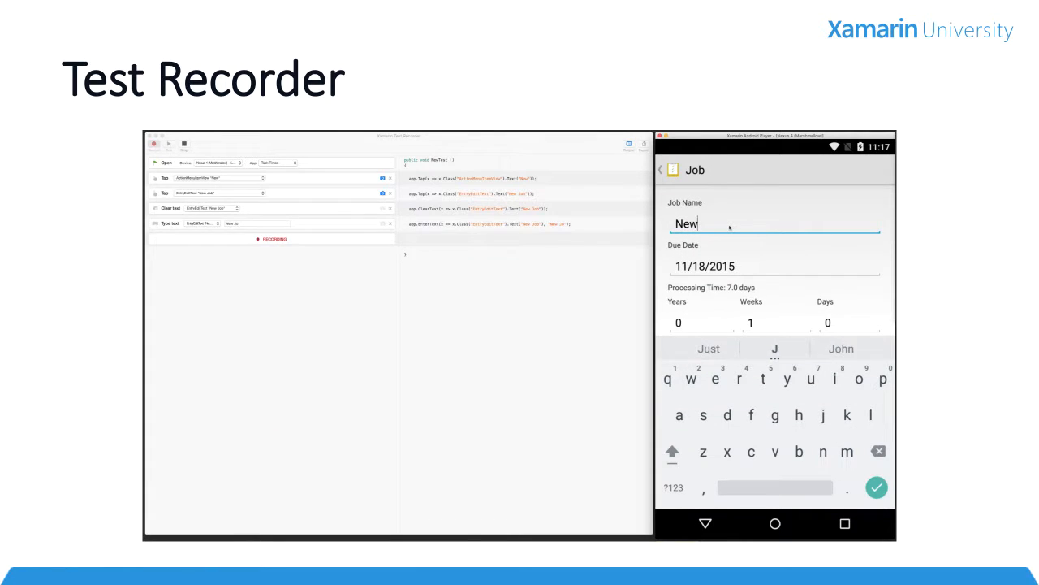
{"action": "type", "text": "Copy"}
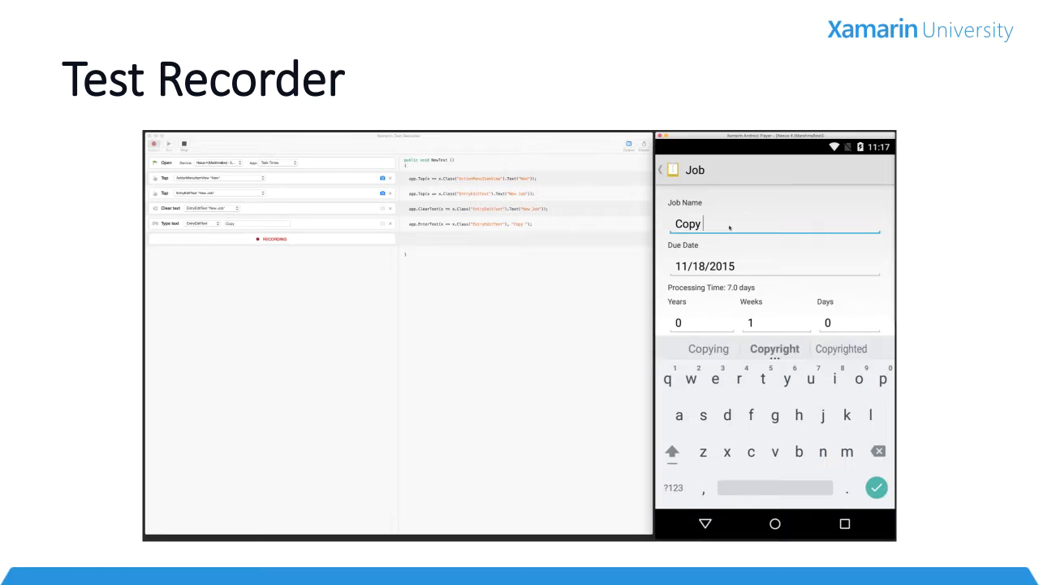
{"action": "type", "text": "Log Files"}
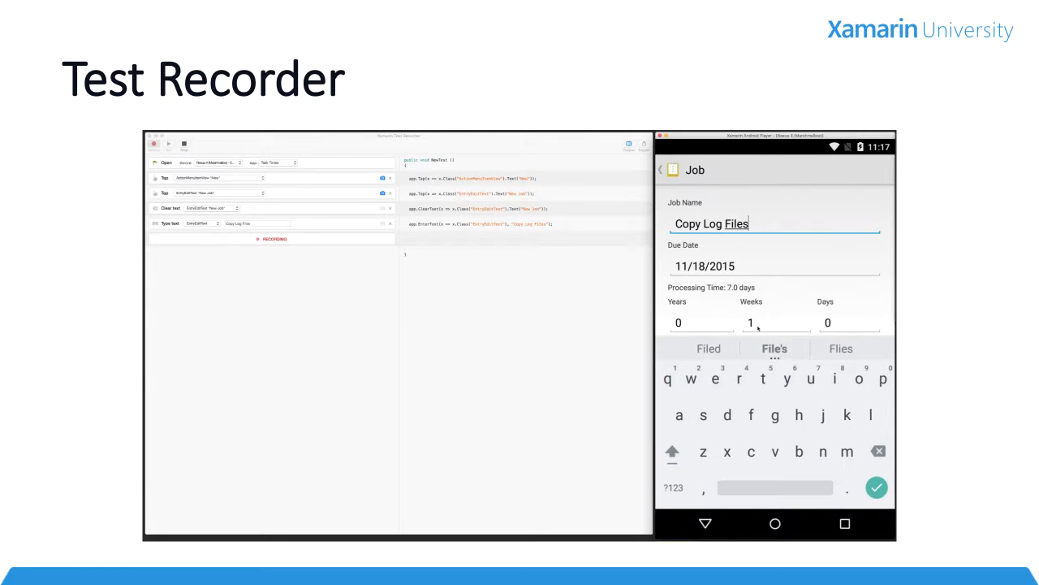
{"action": "left_click", "coordinate": [876, 488]}
{"action": "type", "text": "New"}
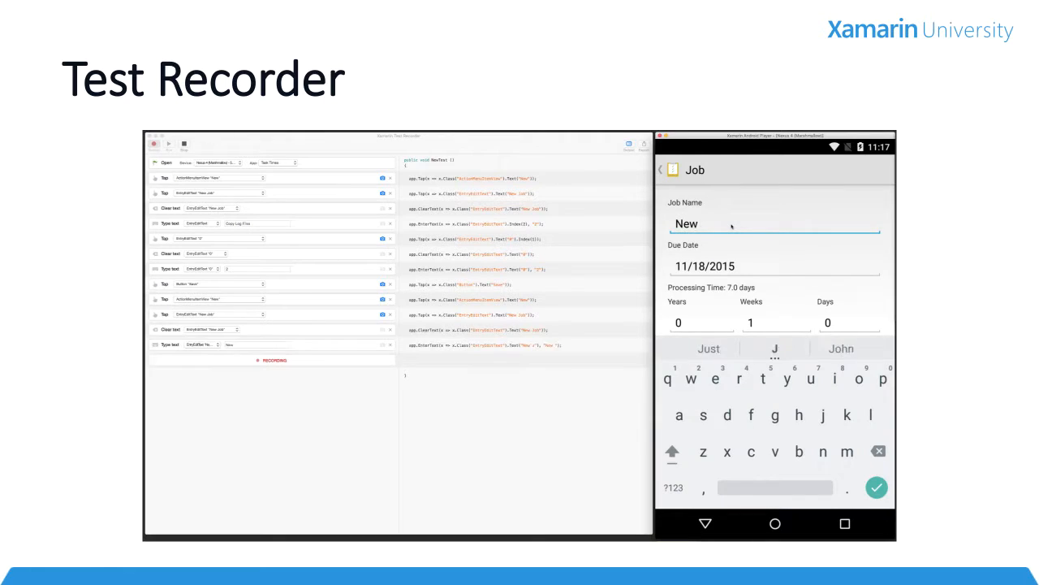
{"action": "type", "text": "Defrag"}
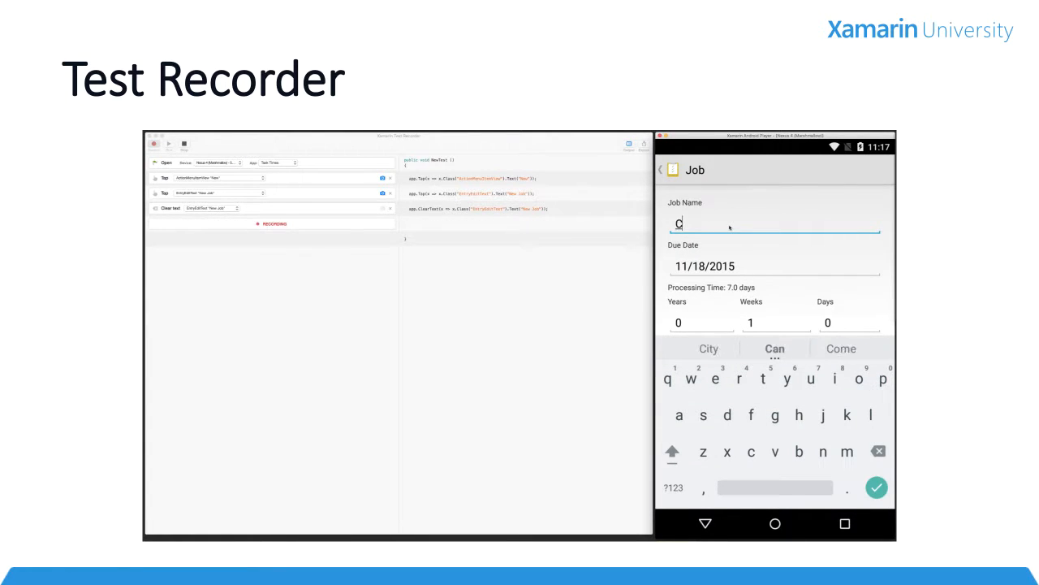
{"action": "type", "text": "opy Log F"}
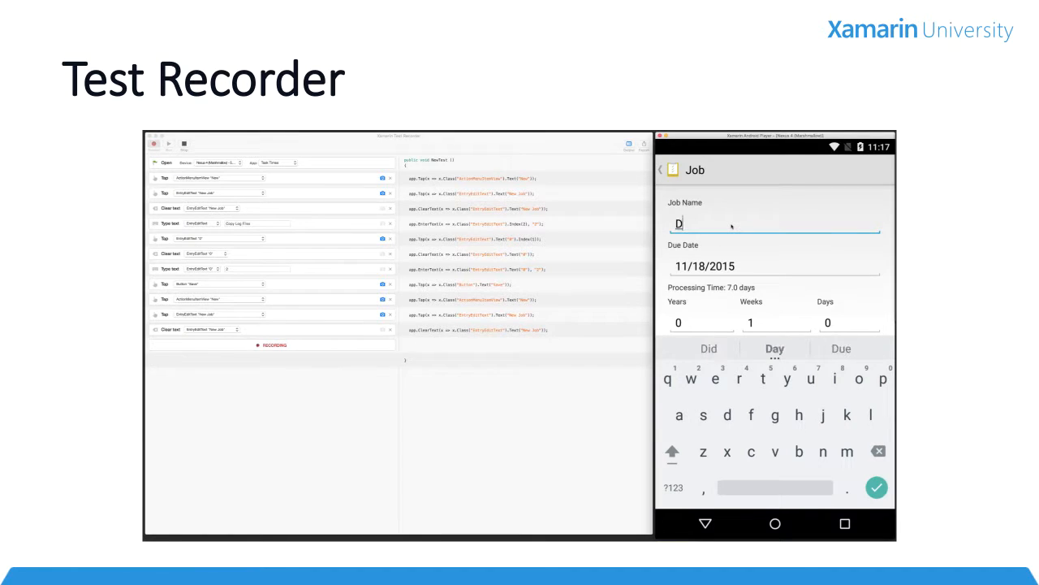
{"action": "type", "text": "efrag disk"}
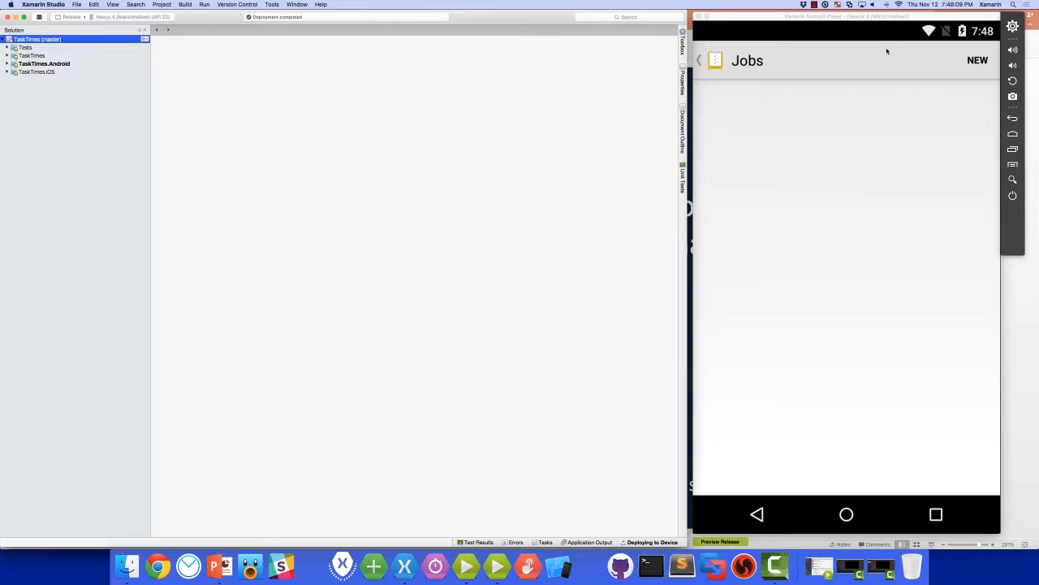
Save a New Job, then reopen it and save its length as 2 weeks
{"action": "left_click", "coordinate": [978, 60]}
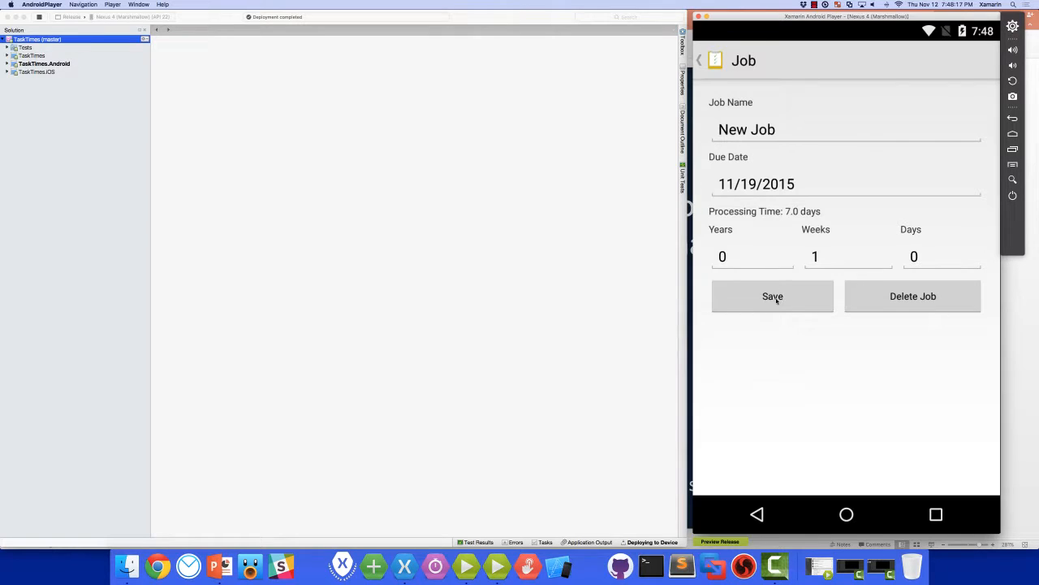
{"action": "left_click", "coordinate": [772, 296]}
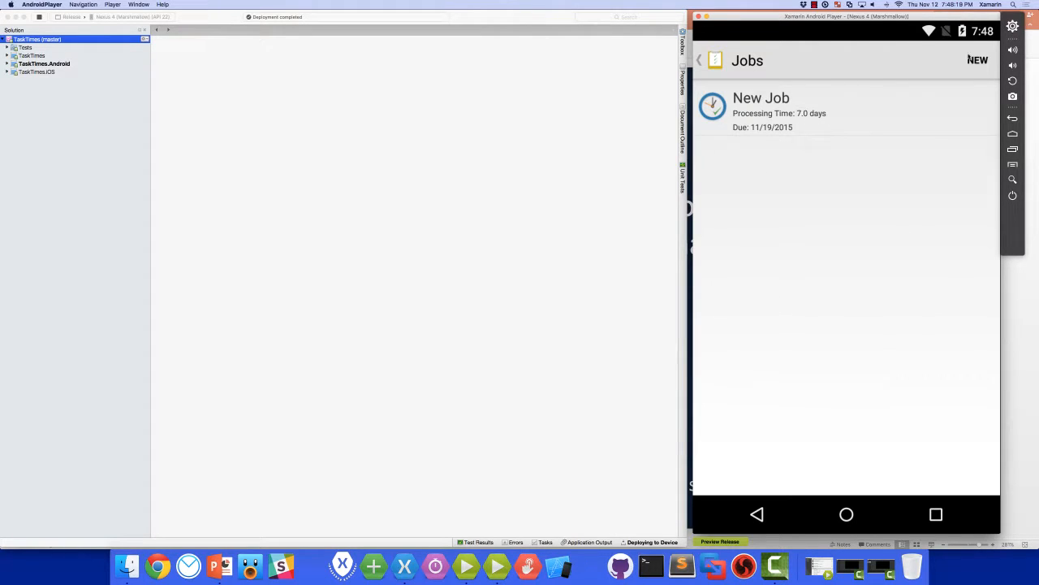
{"action": "left_click", "coordinate": [761, 105]}
{"action": "type", "text": "2"}
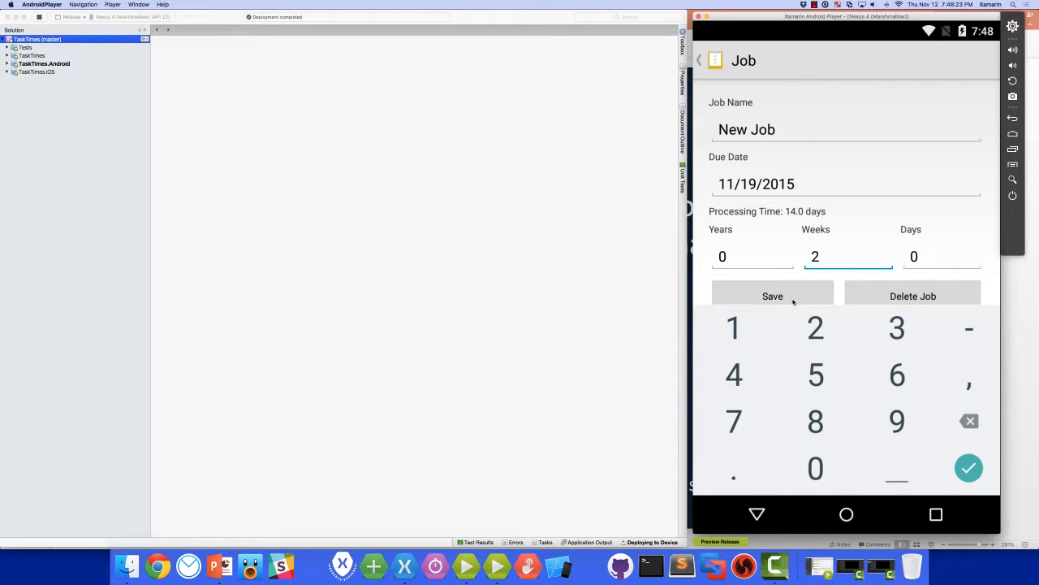
{"action": "left_click", "coordinate": [772, 295]}
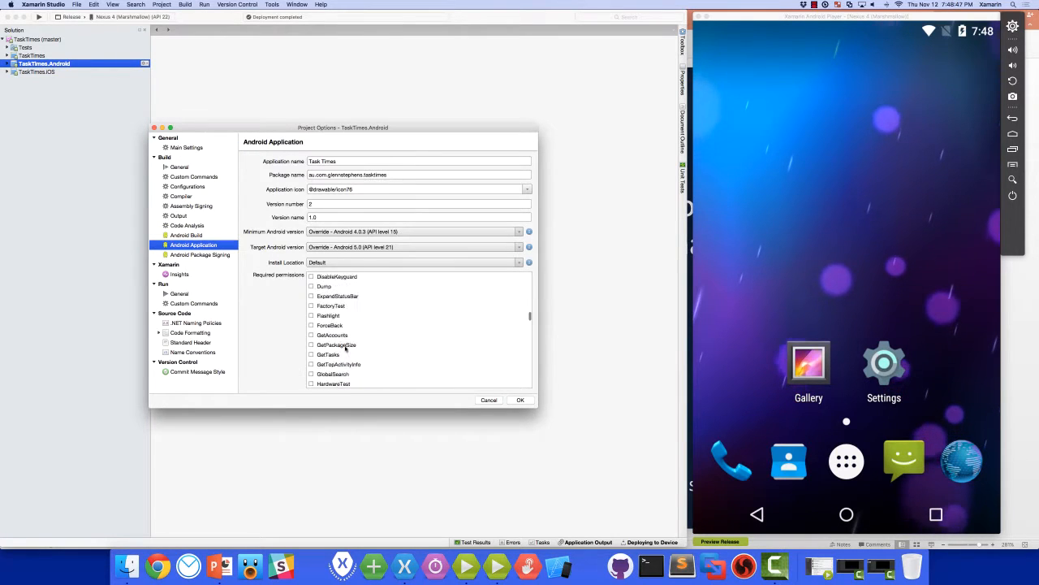
Accept TaskTimes.Android's Android Application options with OK to save the project
{"action": "left_click", "coordinate": [519, 400]}
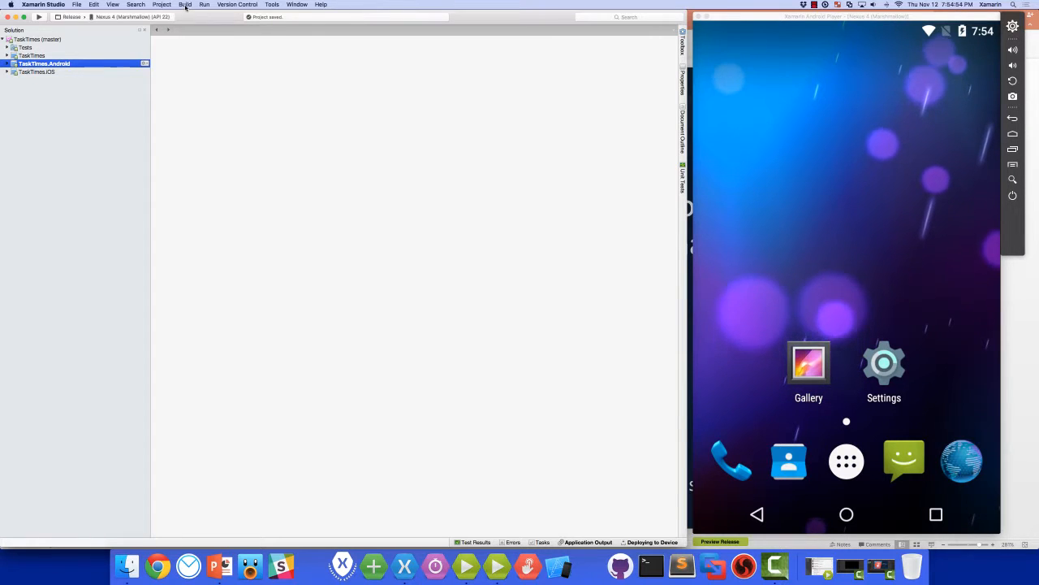
Open the Build menu to archive the TaskTimes Android app for publishing
{"action": "left_click", "coordinate": [185, 4]}
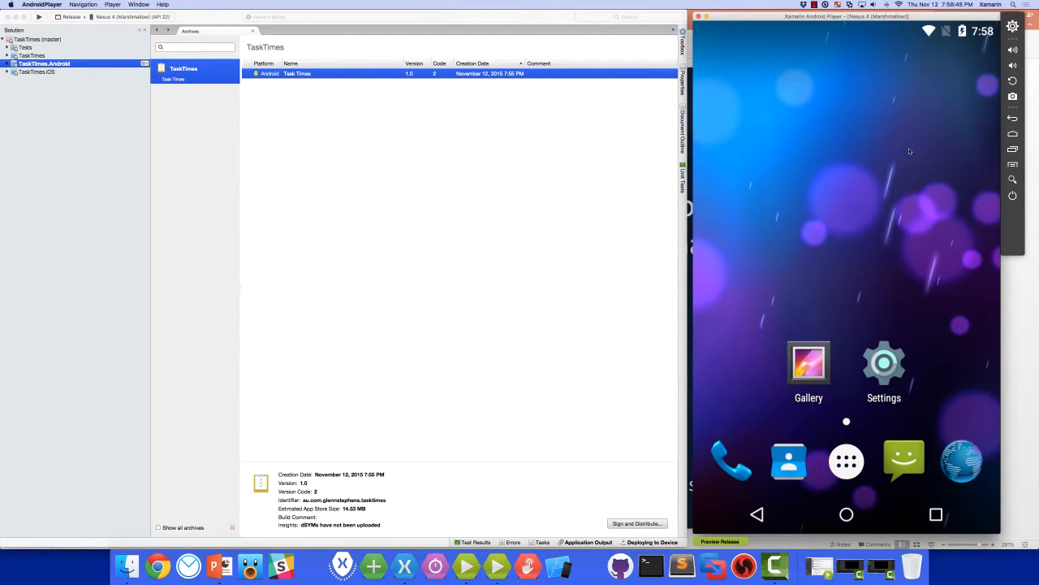
{"action": "mouse_move", "coordinate": [528, 561]}
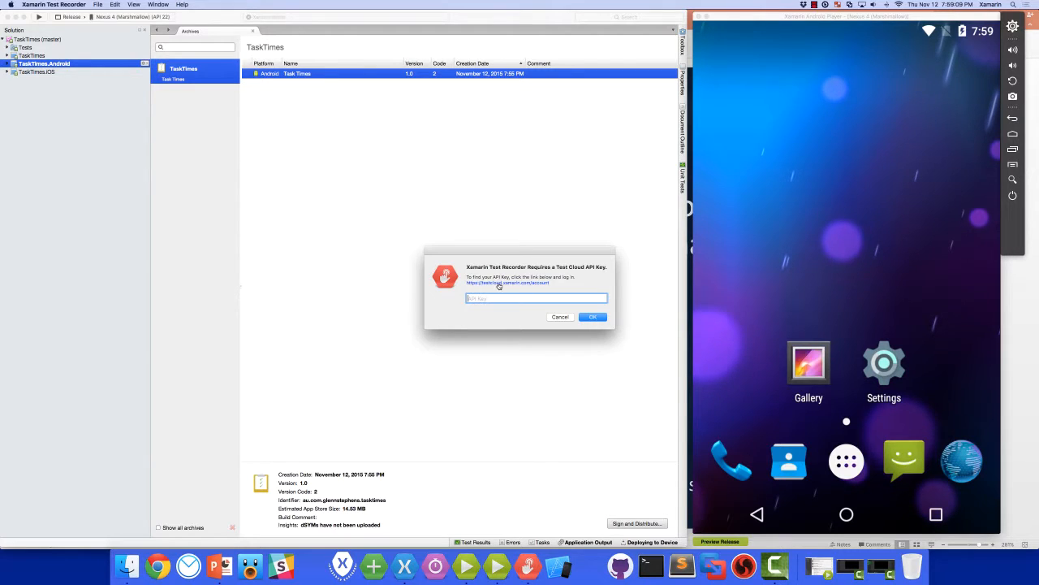
Follow the testcloud.xamarin.com/account link in the API Key dialog
{"action": "left_click", "coordinate": [507, 283]}
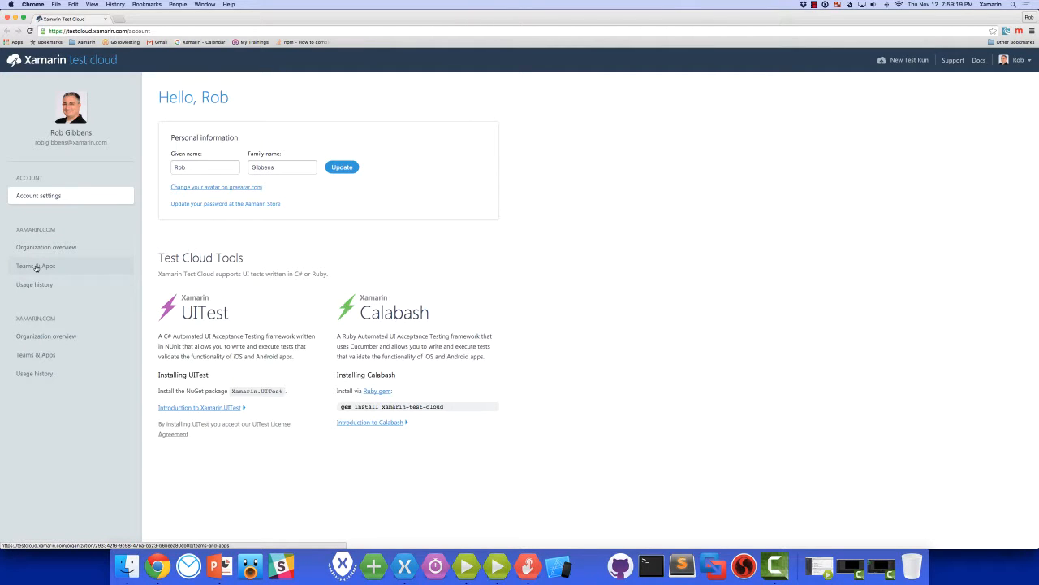
Open Teams & Apps and reveal the Tasky Team API key
{"action": "left_click", "coordinate": [35, 265]}
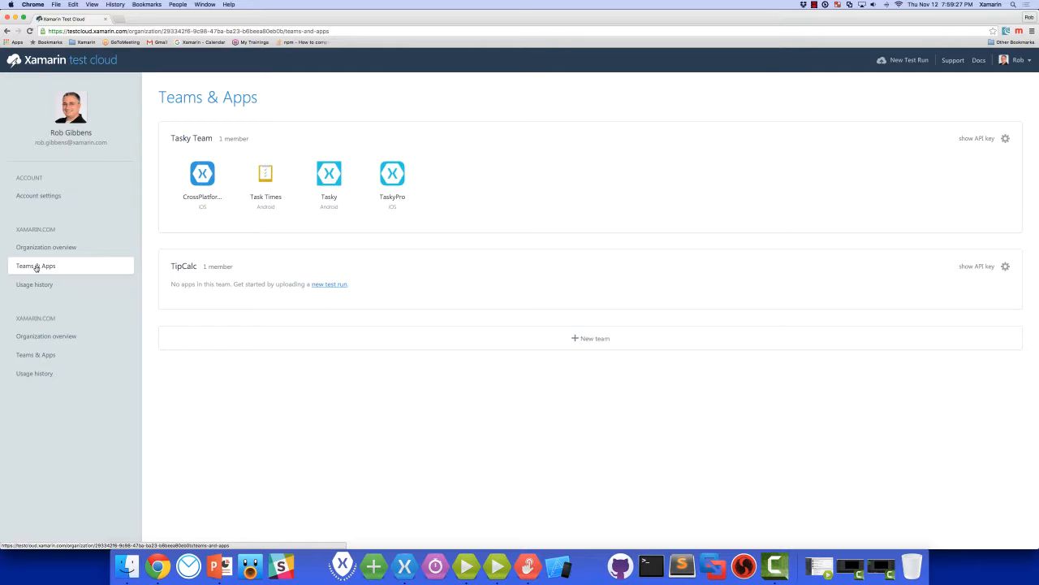
{"action": "mouse_move", "coordinate": [976, 139]}
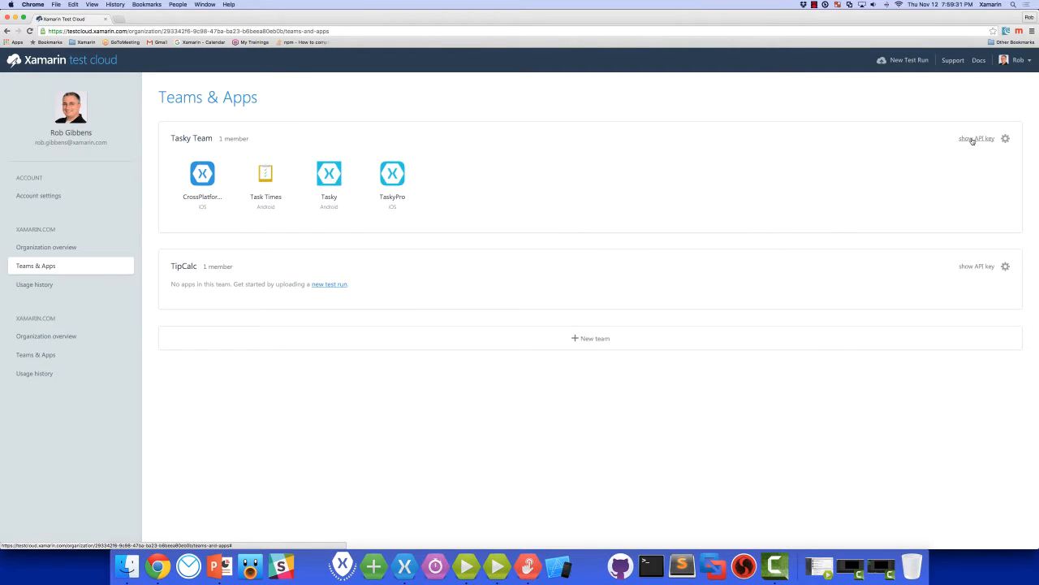
{"action": "left_click", "coordinate": [976, 138]}
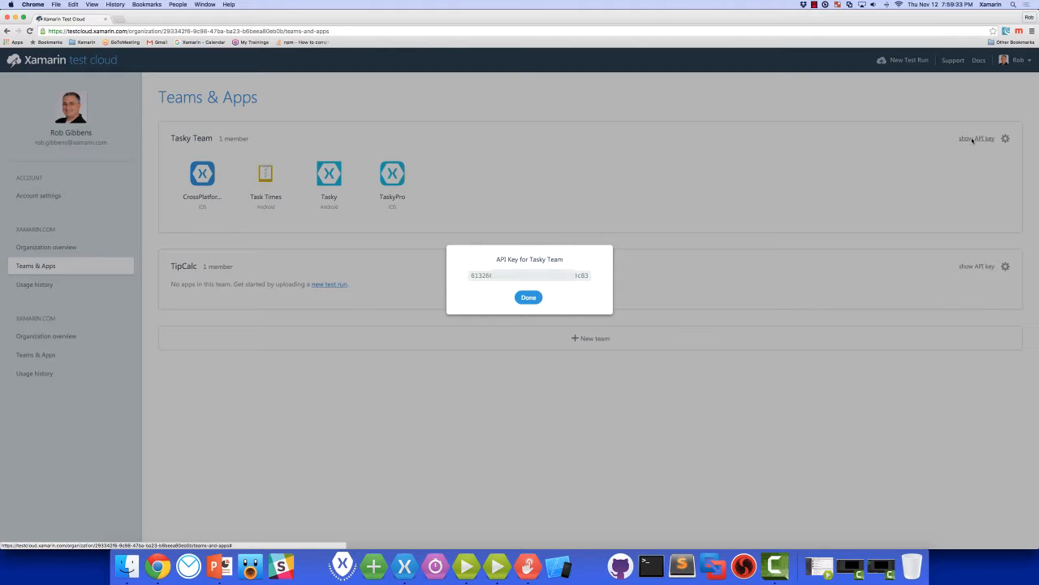
{"action": "mouse_move", "coordinate": [571, 309]}
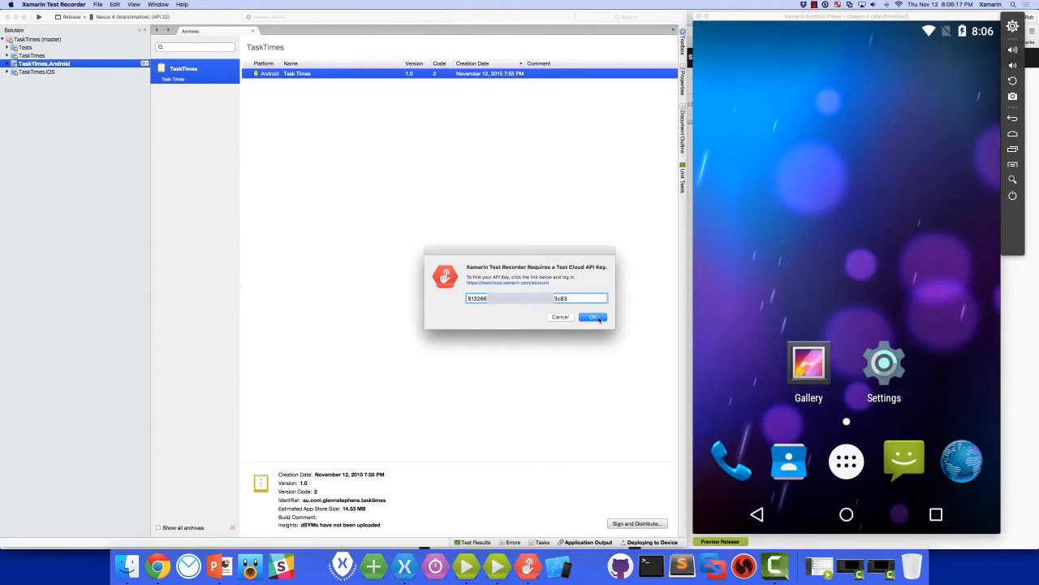
Accept the API key and choose the Nexus 4 emulator as the test device
{"action": "left_click", "coordinate": [593, 316]}
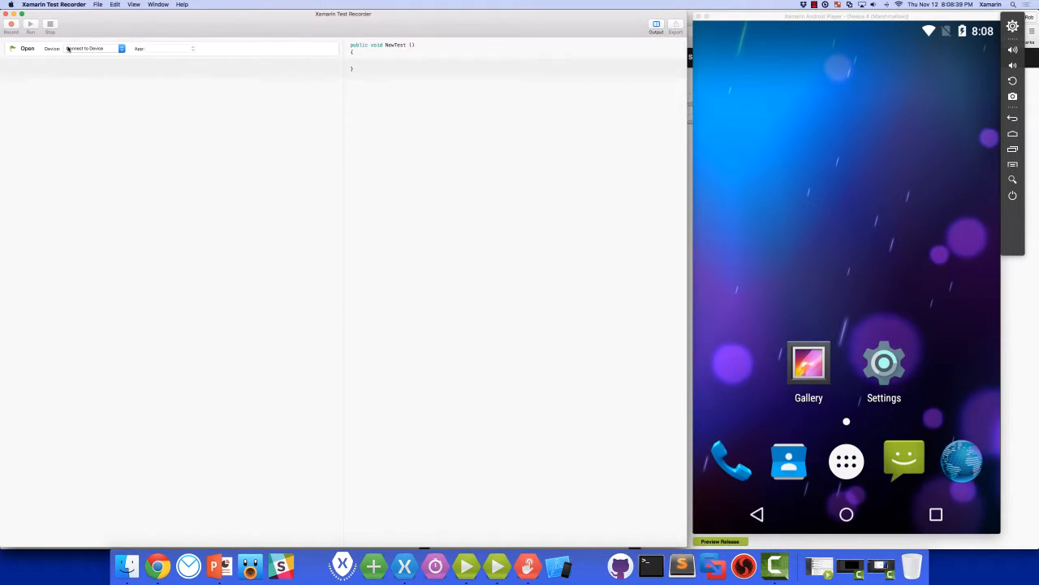
{"action": "left_click", "coordinate": [93, 48]}
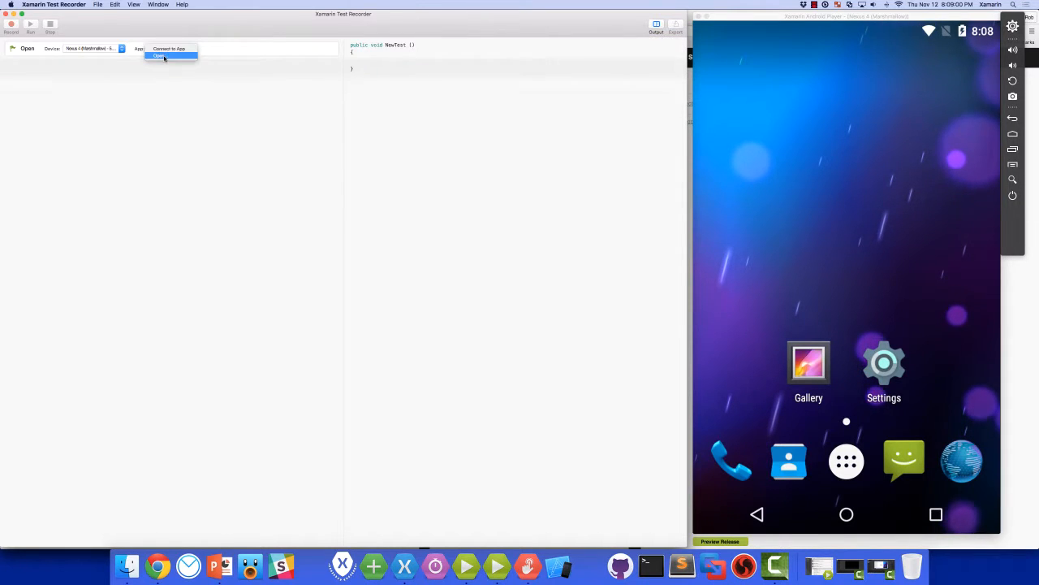
Load the Task Times .apk from the Desktop into the recorder
{"action": "left_click", "coordinate": [160, 56]}
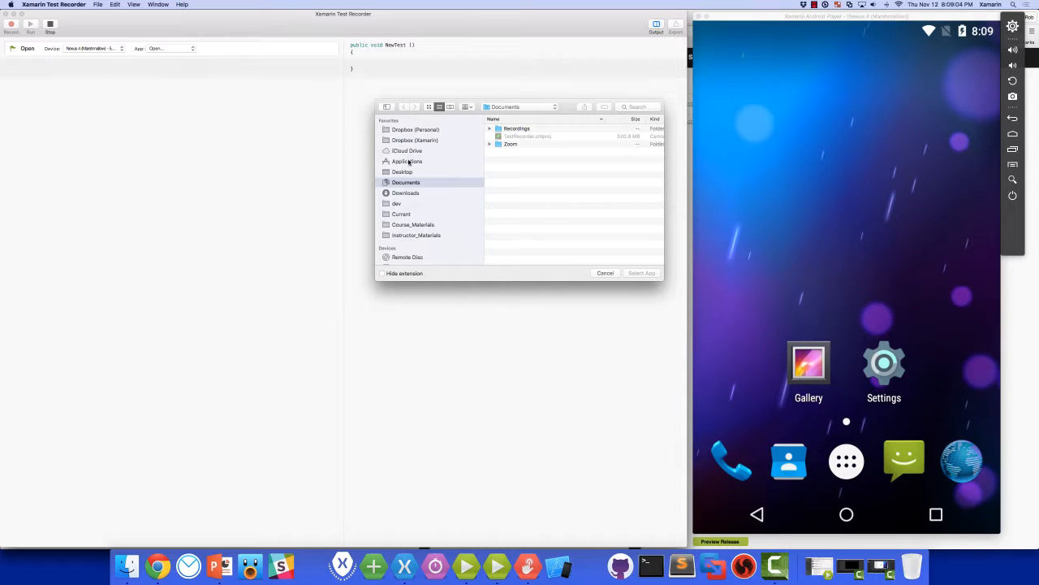
{"action": "left_click", "coordinate": [402, 171]}
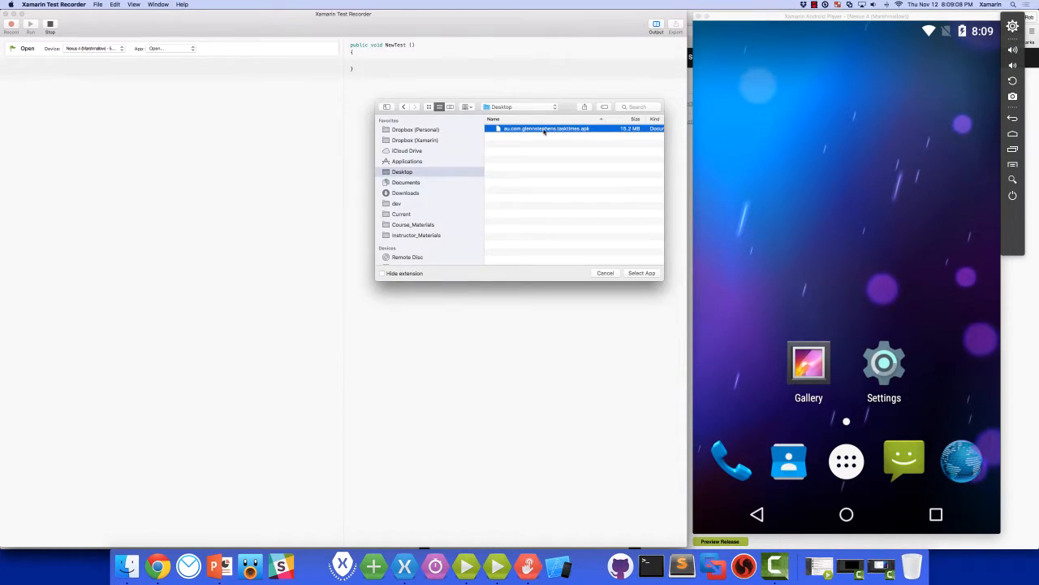
{"action": "left_click", "coordinate": [641, 273]}
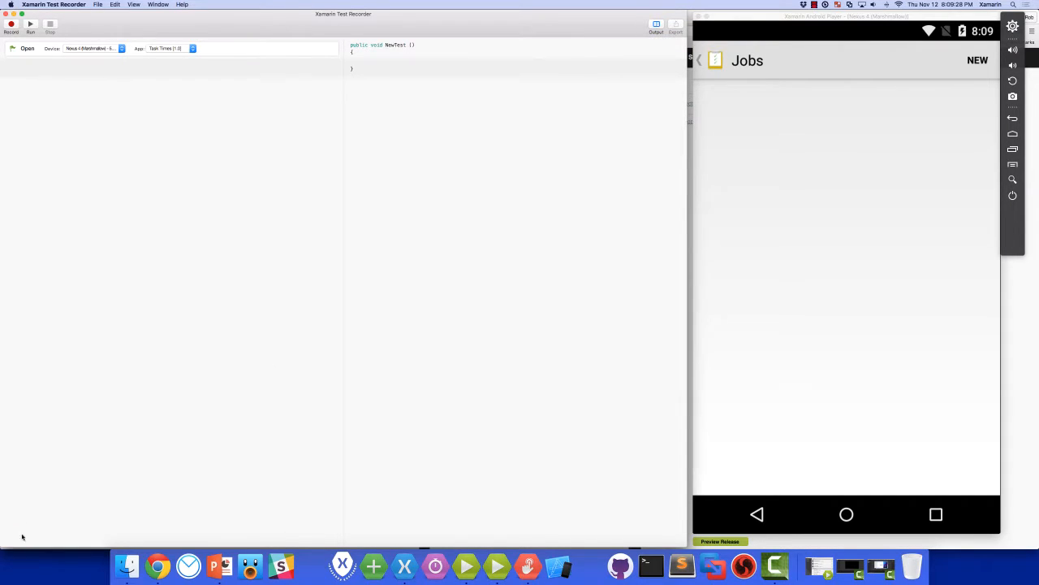
{"action": "mouse_move", "coordinate": [112, 177]}
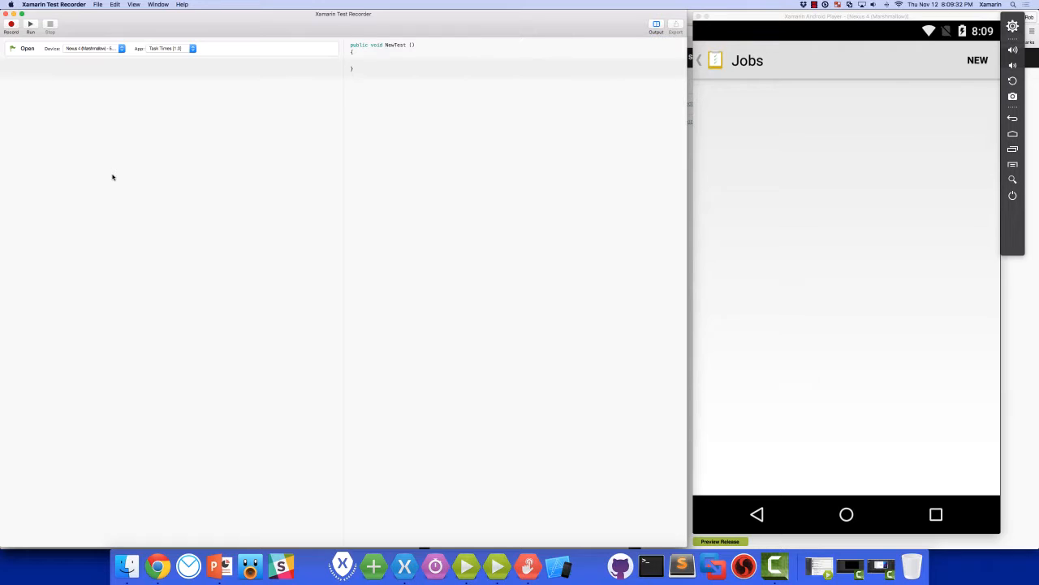
{"action": "mouse_move", "coordinate": [341, 126]}
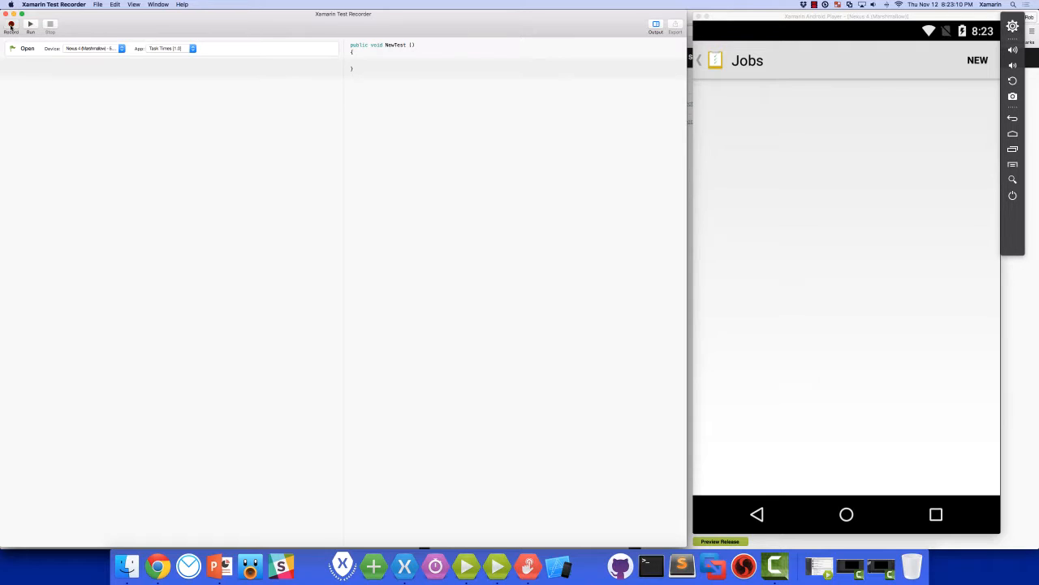
Record creating and saving a 'Defrag Disk' job with 10 days
{"action": "left_click", "coordinate": [11, 25]}
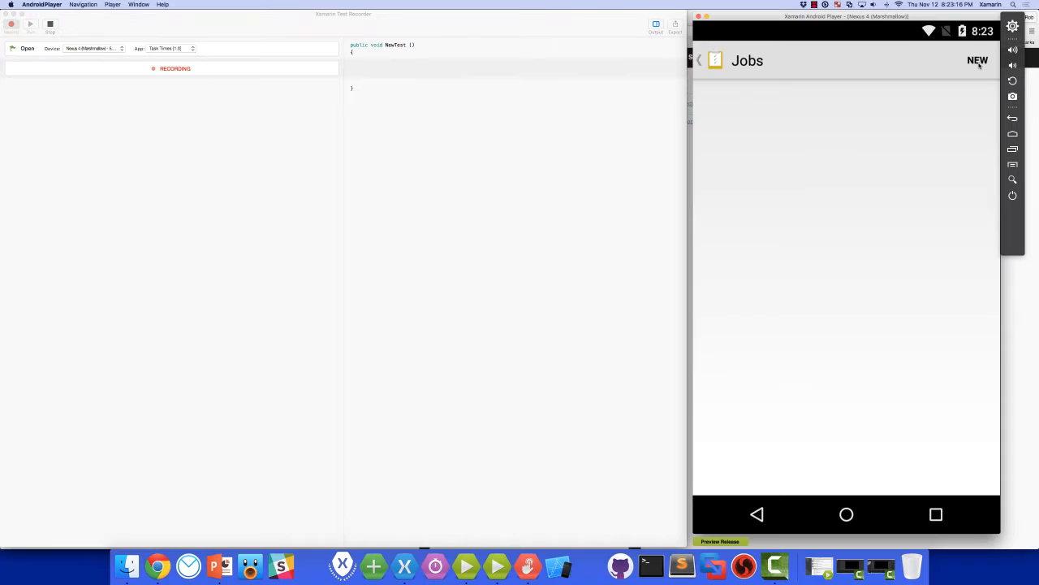
{"action": "left_click", "coordinate": [978, 61]}
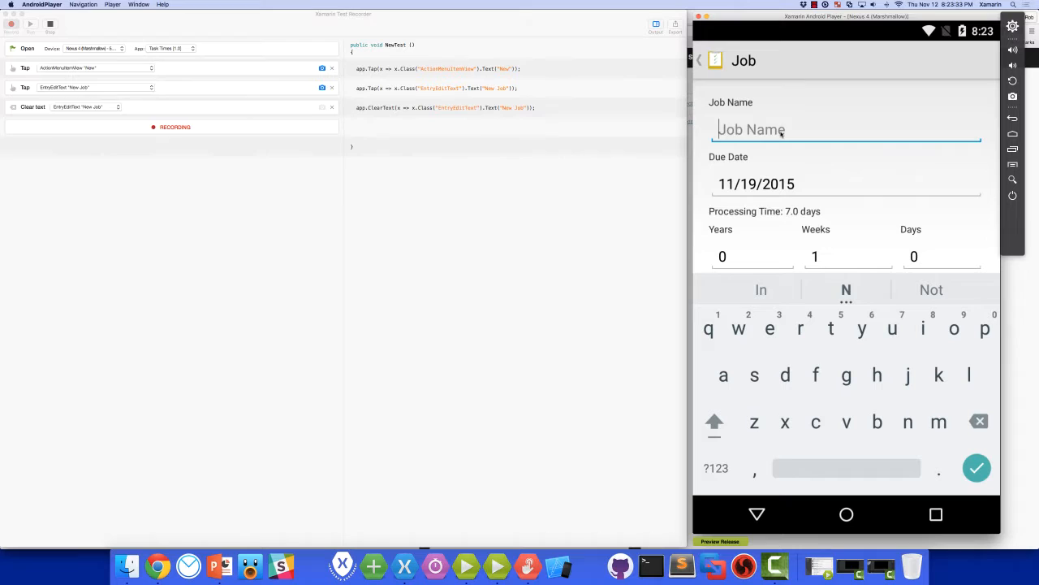
{"action": "type", "text": "Defrag Di"}
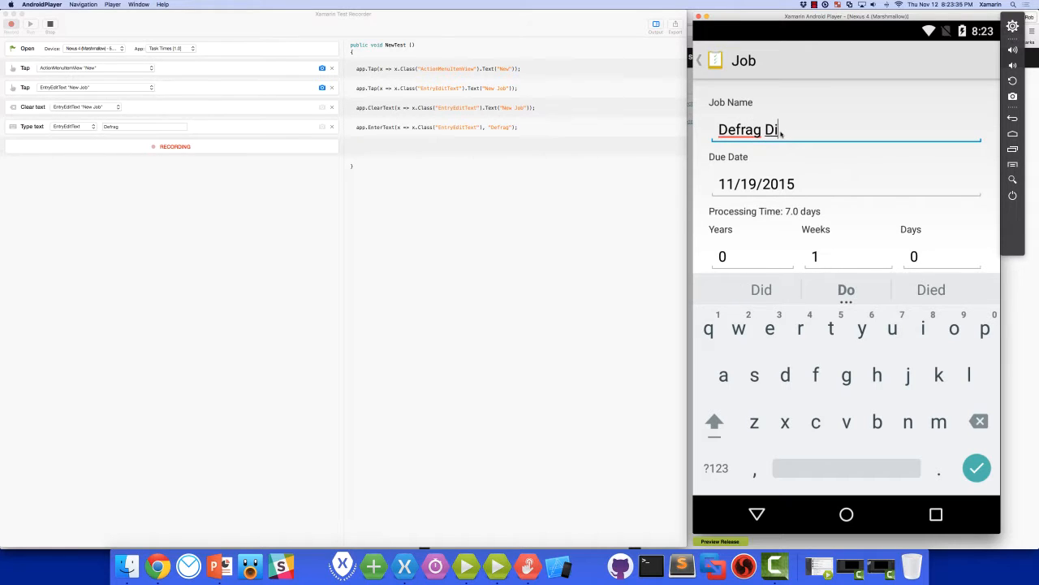
{"action": "type", "text": "sk"}
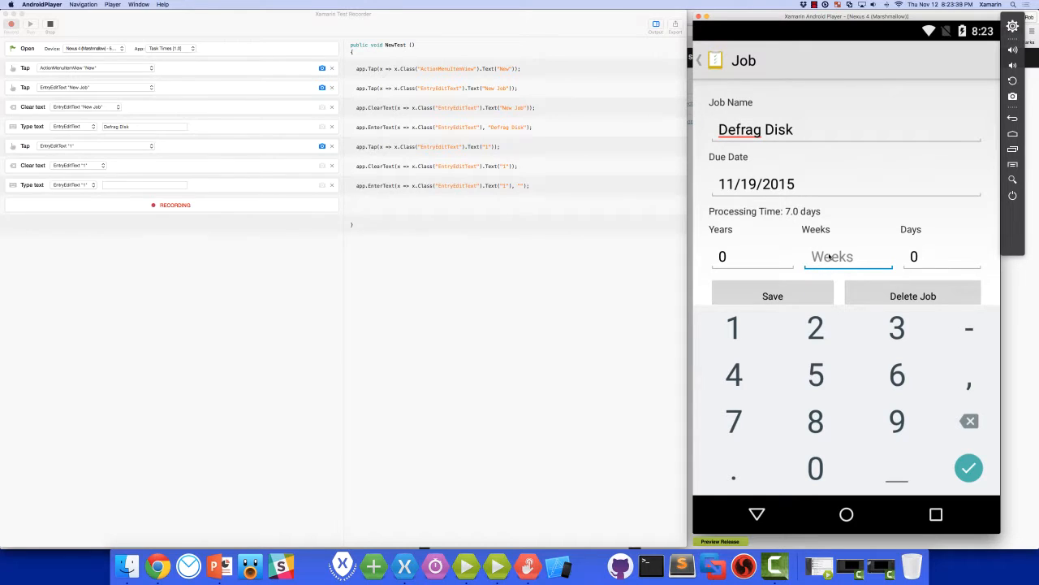
{"action": "left_click", "coordinate": [941, 256]}
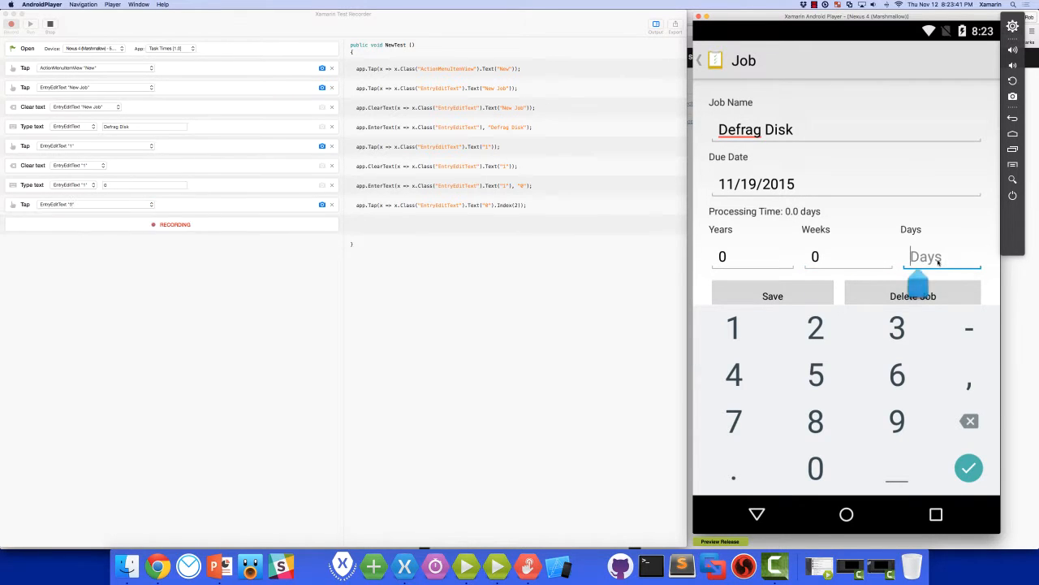
{"action": "type", "text": "10"}
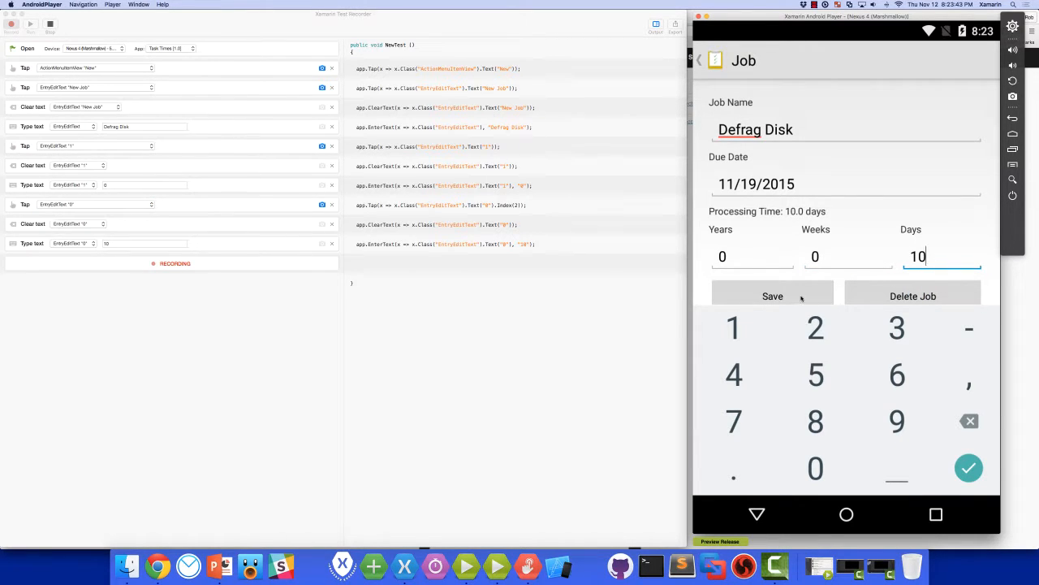
{"action": "left_click", "coordinate": [773, 295]}
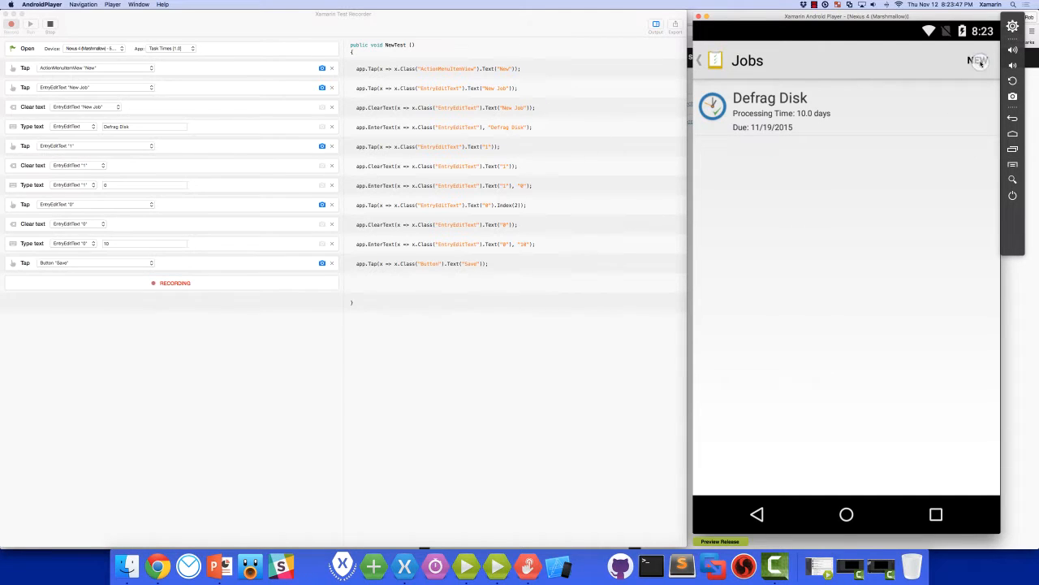
Record a new 'Copy Log Files' job and adjust its due date
{"action": "left_click", "coordinate": [979, 60]}
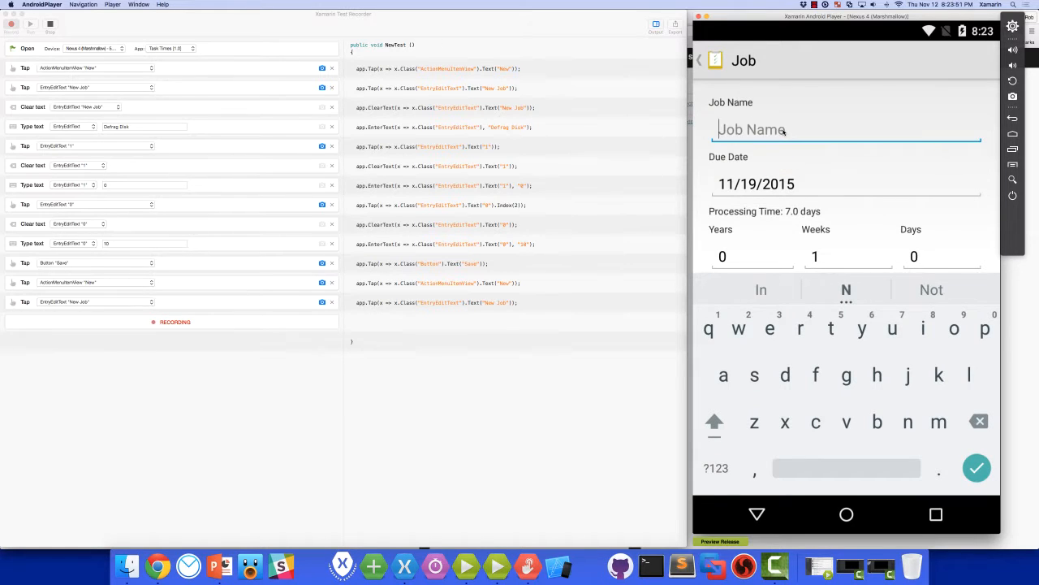
{"action": "type", "text": "Copy"}
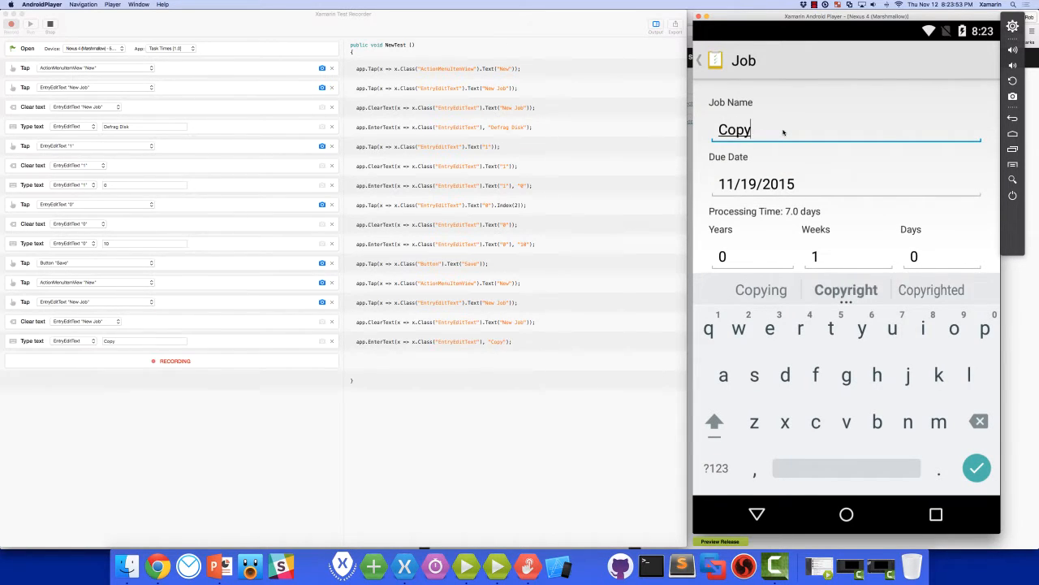
{"action": "type", "text": "Log File"}
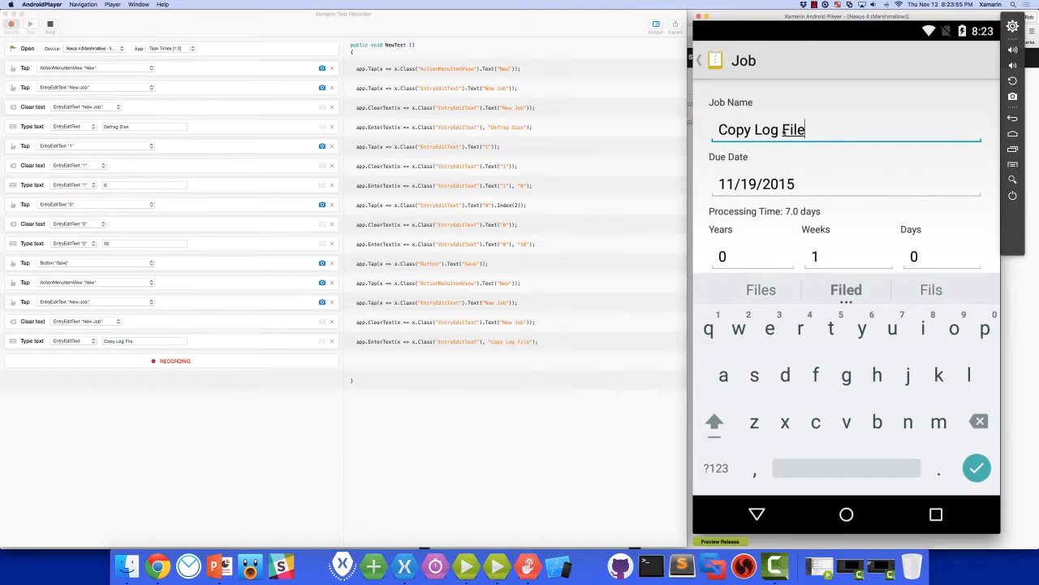
{"action": "left_click", "coordinate": [977, 467]}
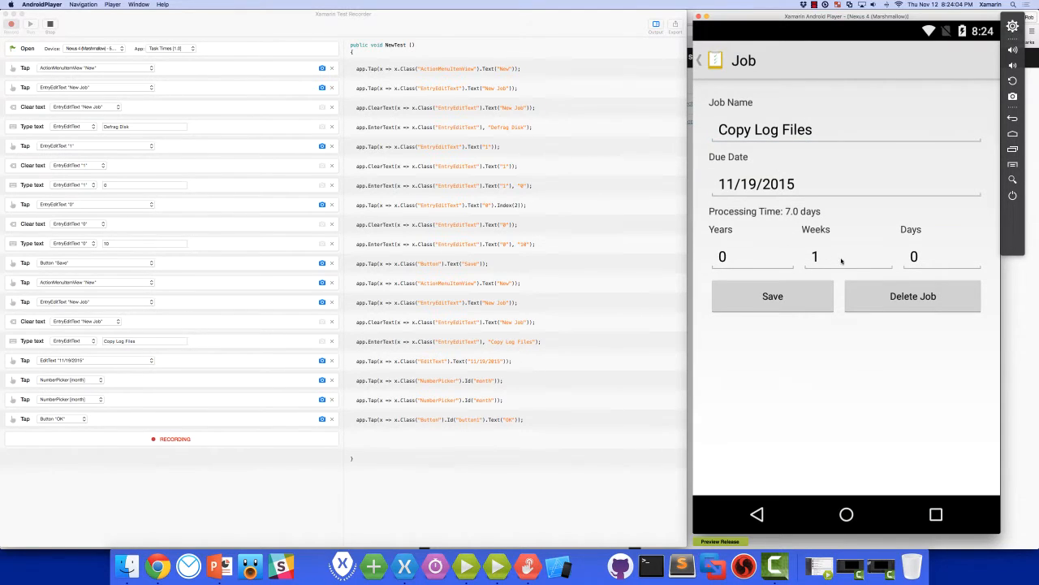
{"action": "left_click", "coordinate": [848, 257]}
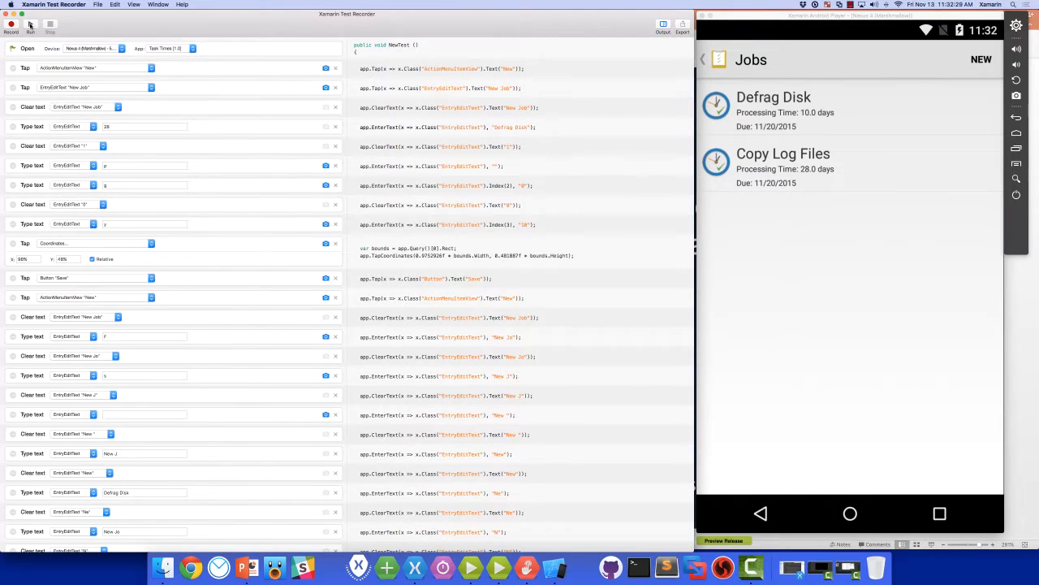
Replay the recorded test on the emulator, then export it to Xamarin Studio
{"action": "left_click", "coordinate": [30, 26]}
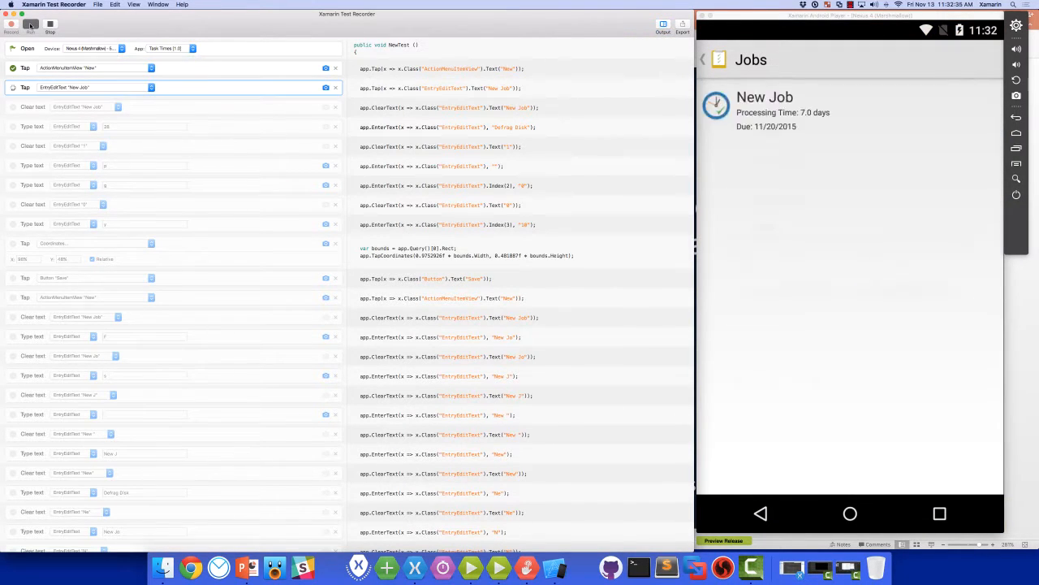
{"action": "left_click", "coordinate": [763, 97]}
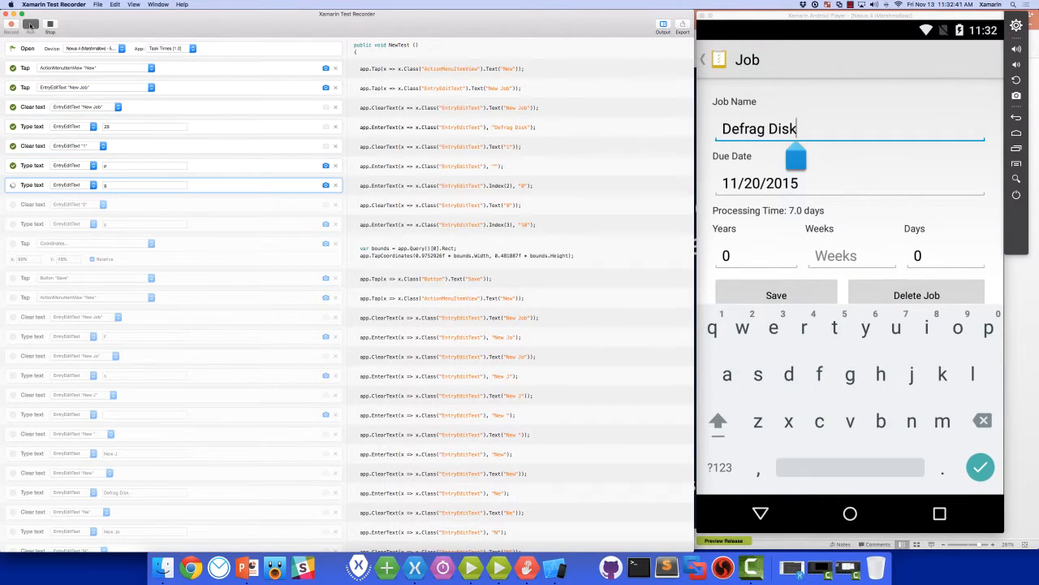
{"action": "left_click", "coordinate": [756, 255]}
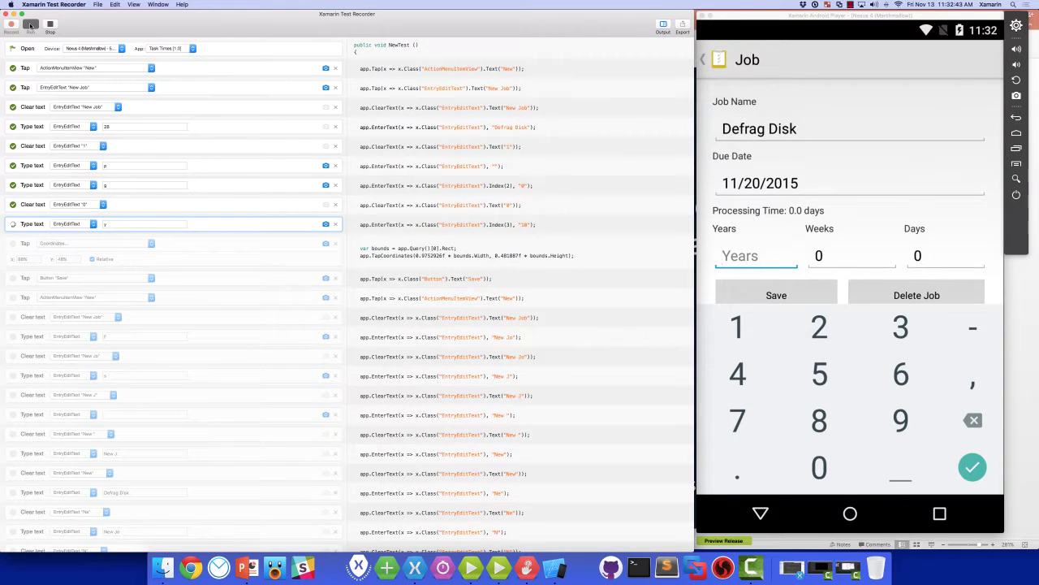
{"action": "left_click", "coordinate": [972, 467]}
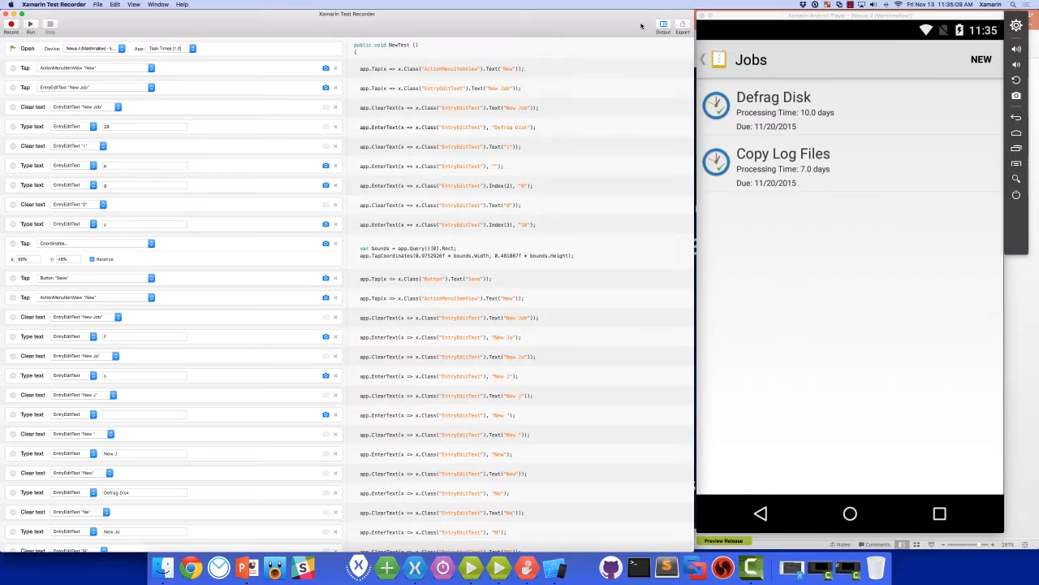
{"action": "left_click", "coordinate": [683, 26]}
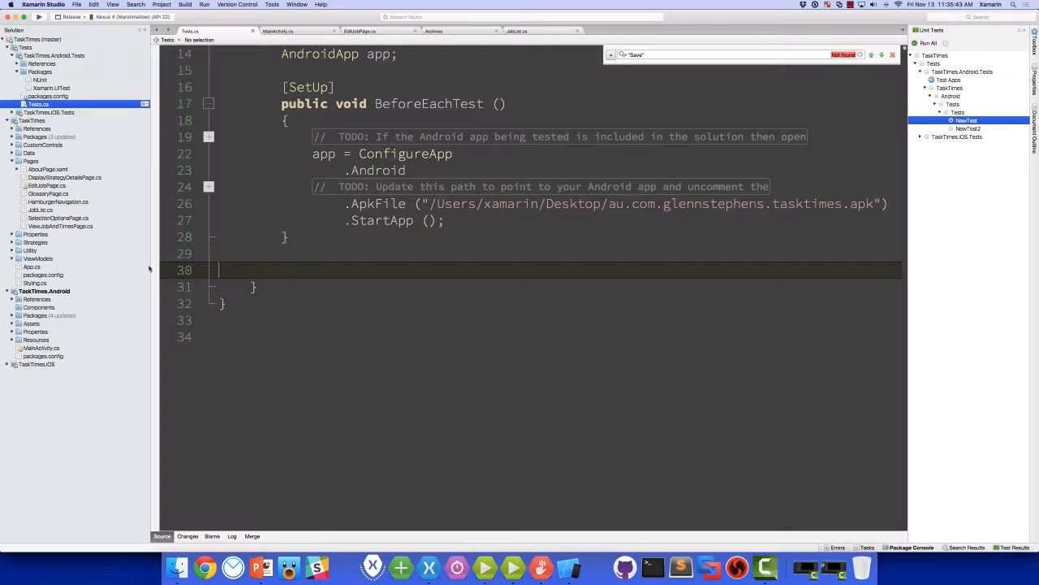
Scroll down the Xamarin Studio project list toward the UITest project for Test Cloud
{"action": "scroll", "scroll_direction": "down", "scroll_amount": 3}
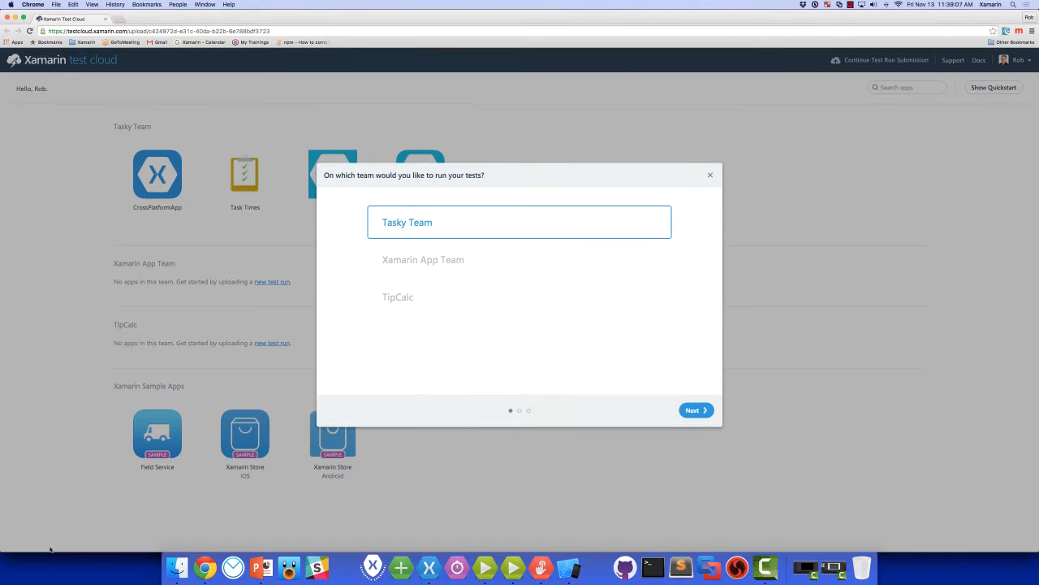
Continue with Tasky Team and confirm LG Nexus 5 and Asus Google Nexus 7
{"action": "left_click", "coordinate": [694, 410]}
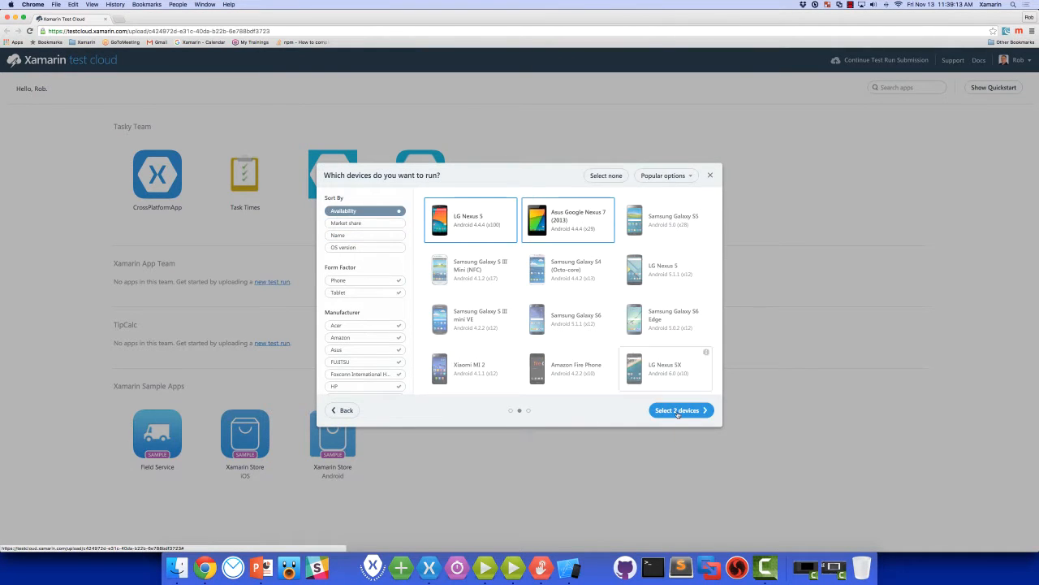
{"action": "left_click", "coordinate": [677, 410]}
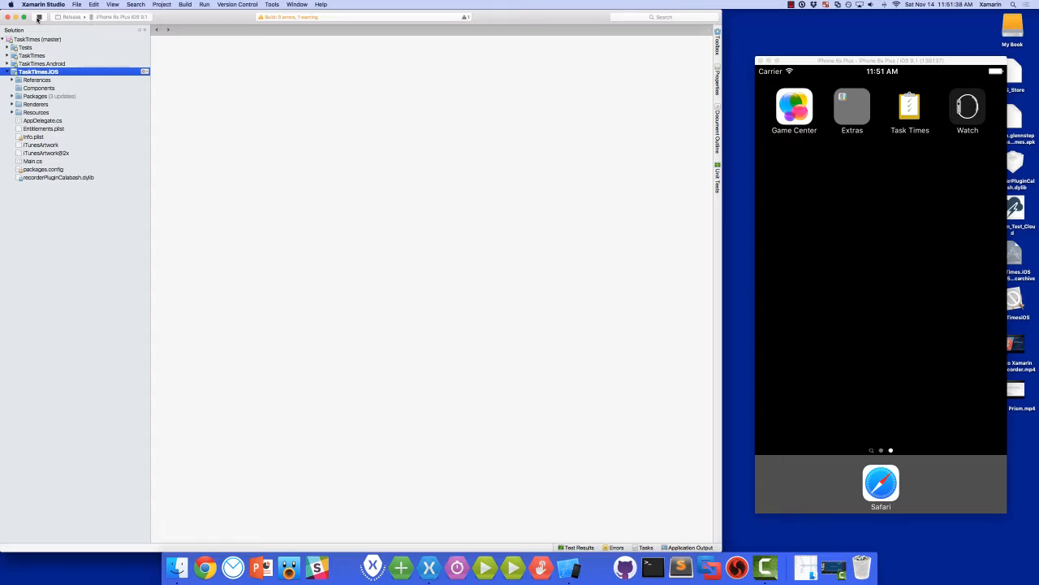
Leave Xamarin Studio through the Dock to reach Xamarin Test Recorder's blank NewTest
{"action": "left_click", "coordinate": [910, 106]}
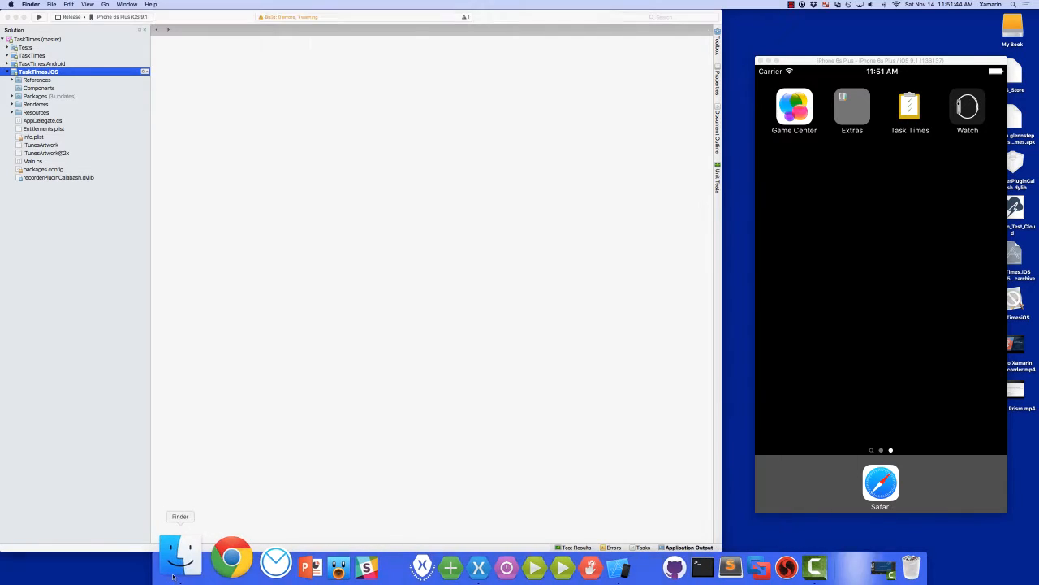
{"action": "left_click", "coordinate": [179, 556]}
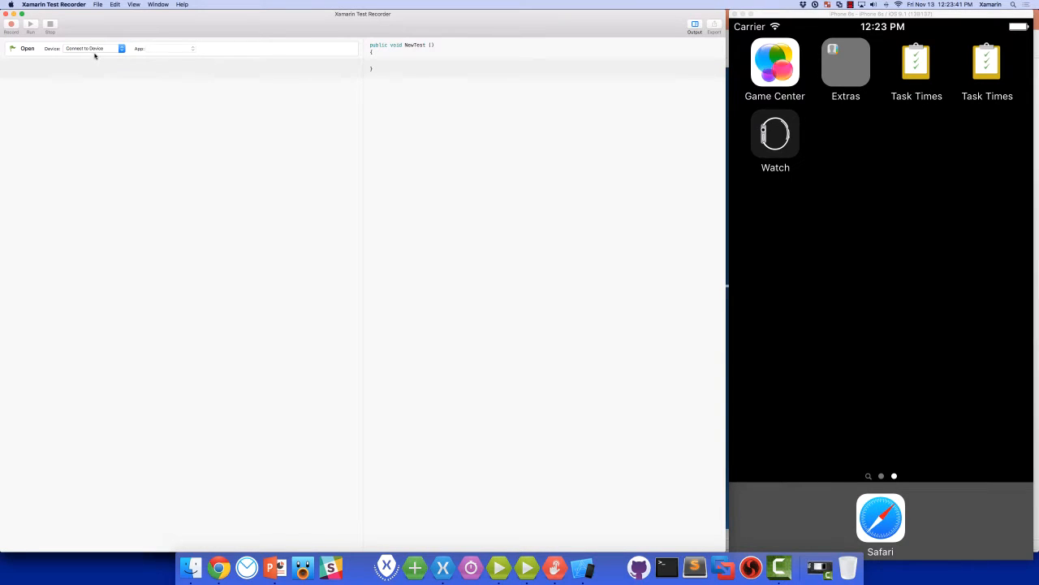
Pick the iPhone 6s 9.1 device and load TaskTimesiOS from iOS/bin/iPhoneSimulator/Debug
{"action": "left_click", "coordinate": [94, 47]}
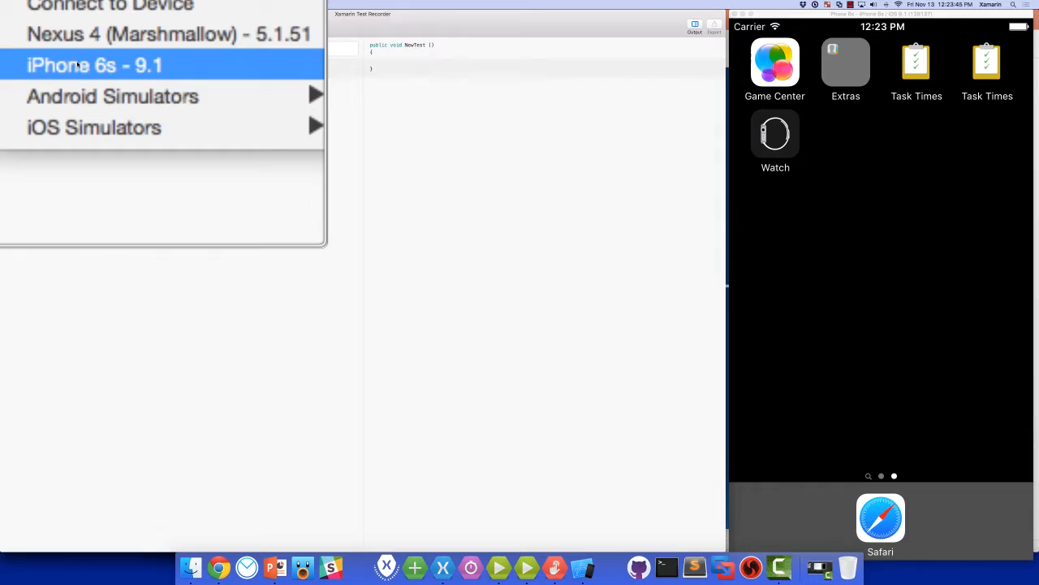
{"action": "left_click", "coordinate": [94, 128]}
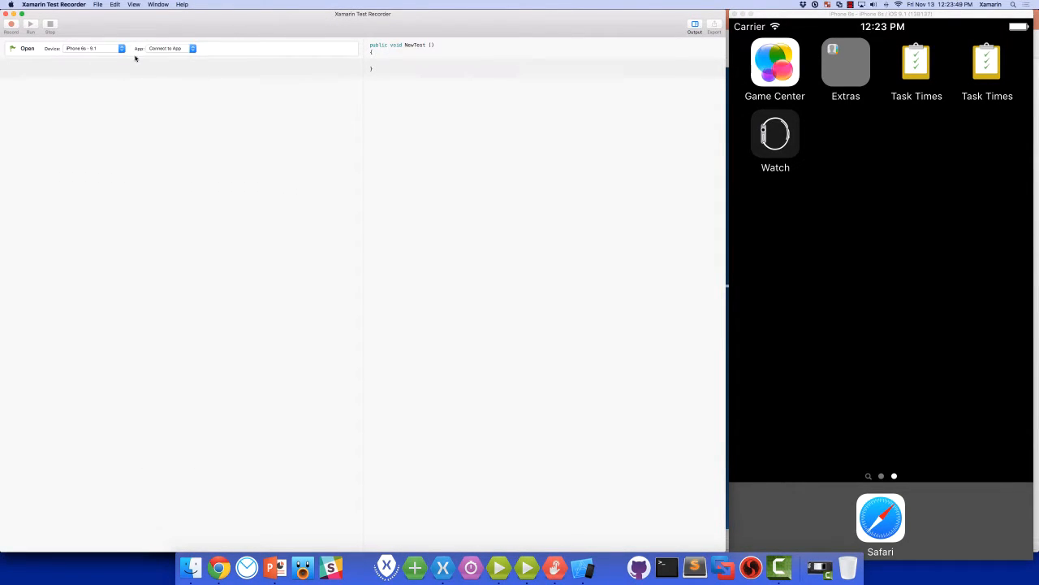
{"action": "left_click", "coordinate": [171, 48]}
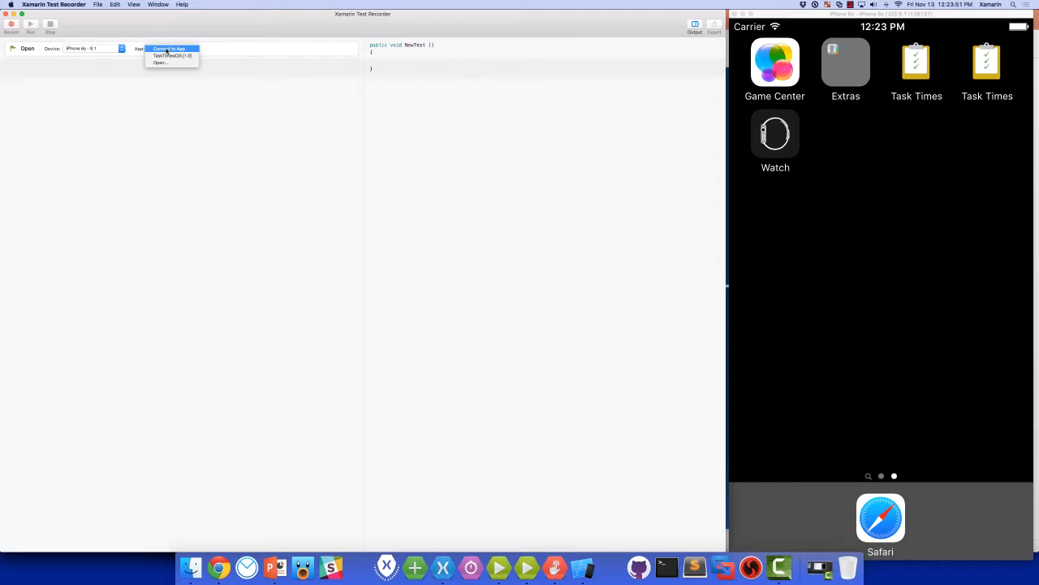
{"action": "mouse_move", "coordinate": [195, 57]}
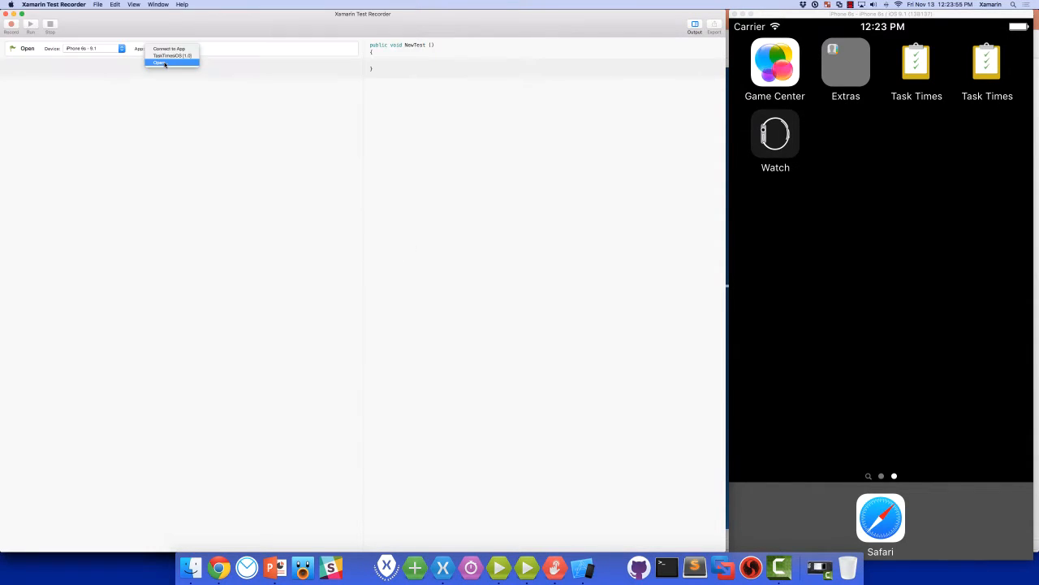
{"action": "left_click", "coordinate": [160, 62]}
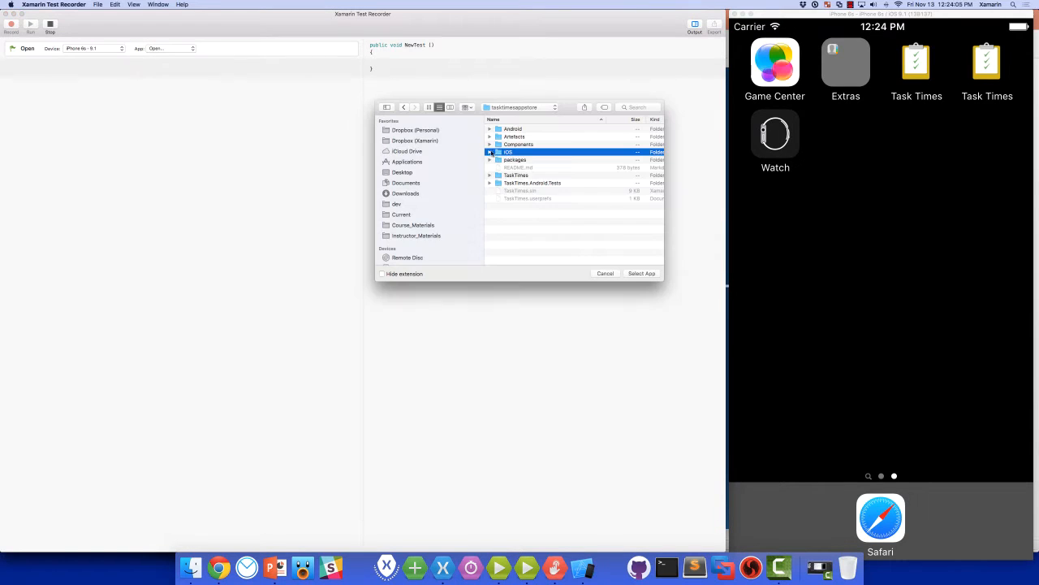
{"action": "left_click", "coordinate": [489, 152]}
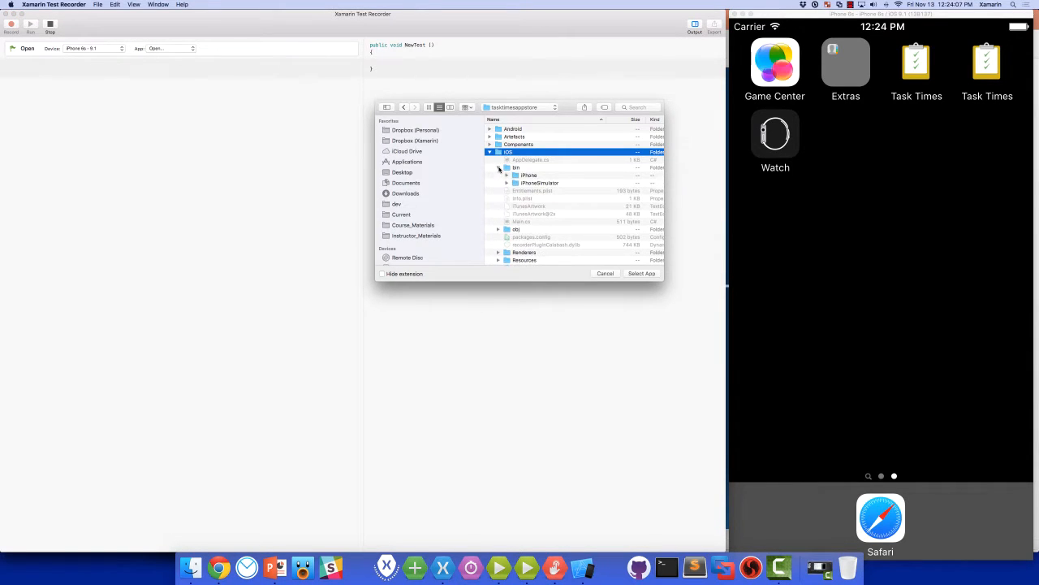
{"action": "left_click", "coordinate": [507, 183]}
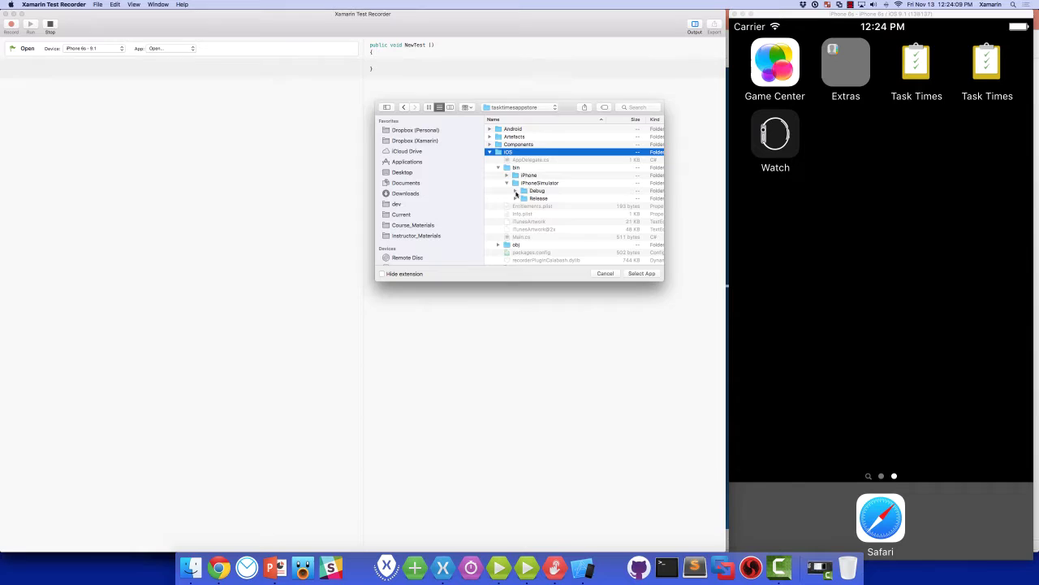
{"action": "left_click", "coordinate": [516, 191]}
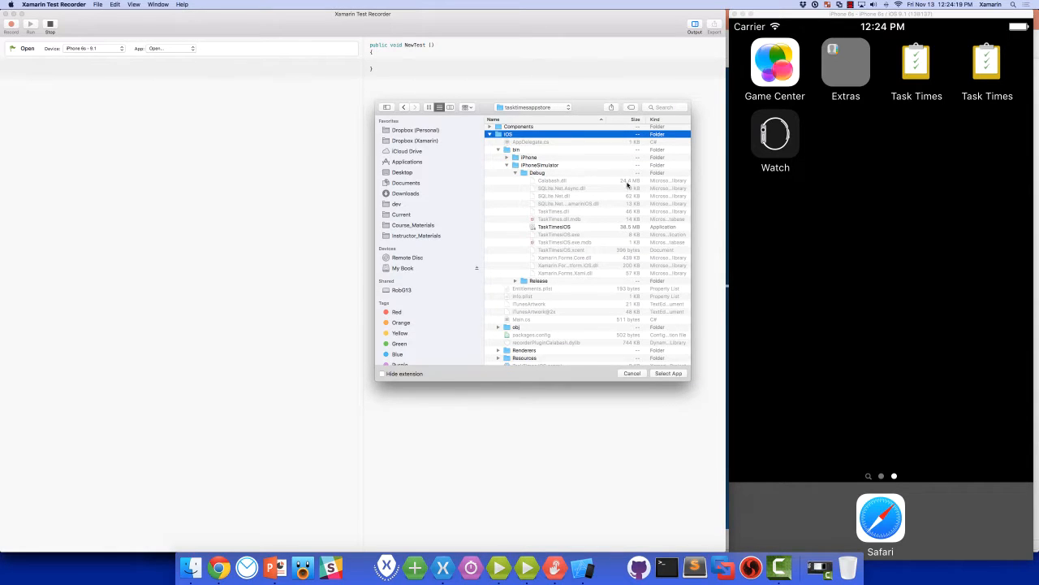
{"action": "left_click", "coordinate": [556, 227]}
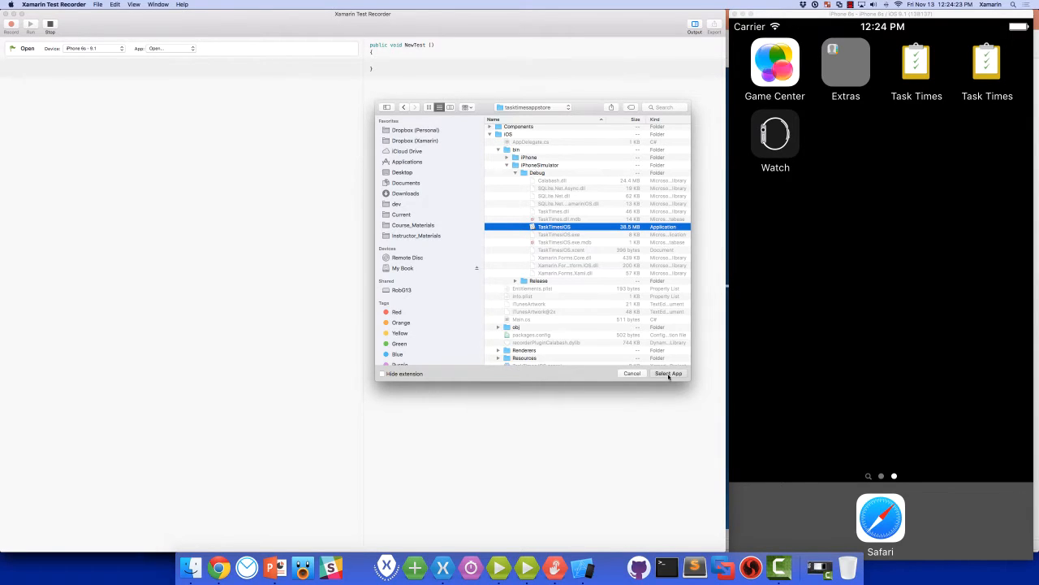
{"action": "left_click", "coordinate": [668, 372]}
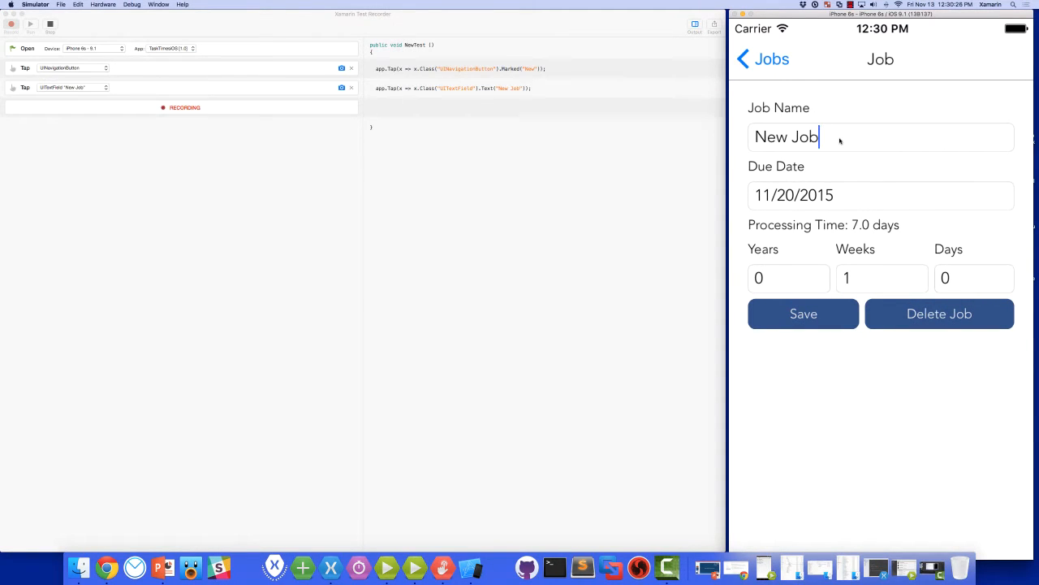
Record entering the job name 'Defrag Disks' and saving the job
{"action": "type", "text": "Defrag"}
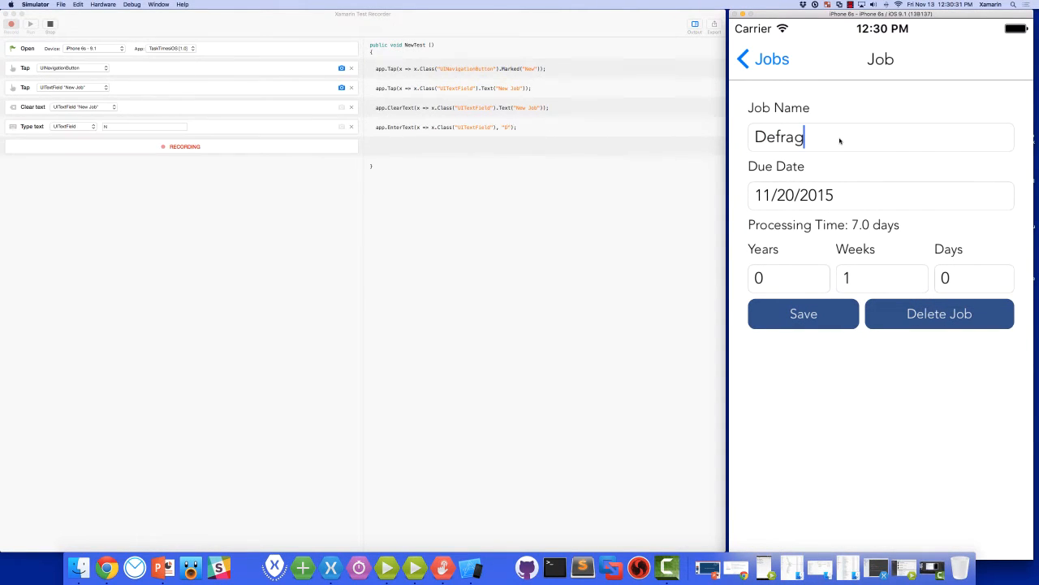
{"action": "left_click", "coordinate": [803, 313]}
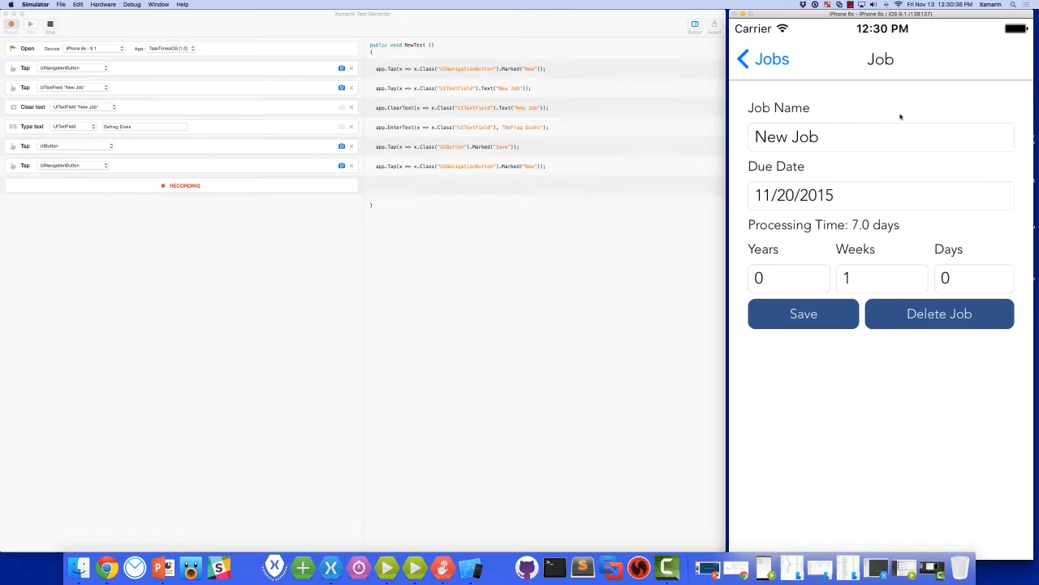